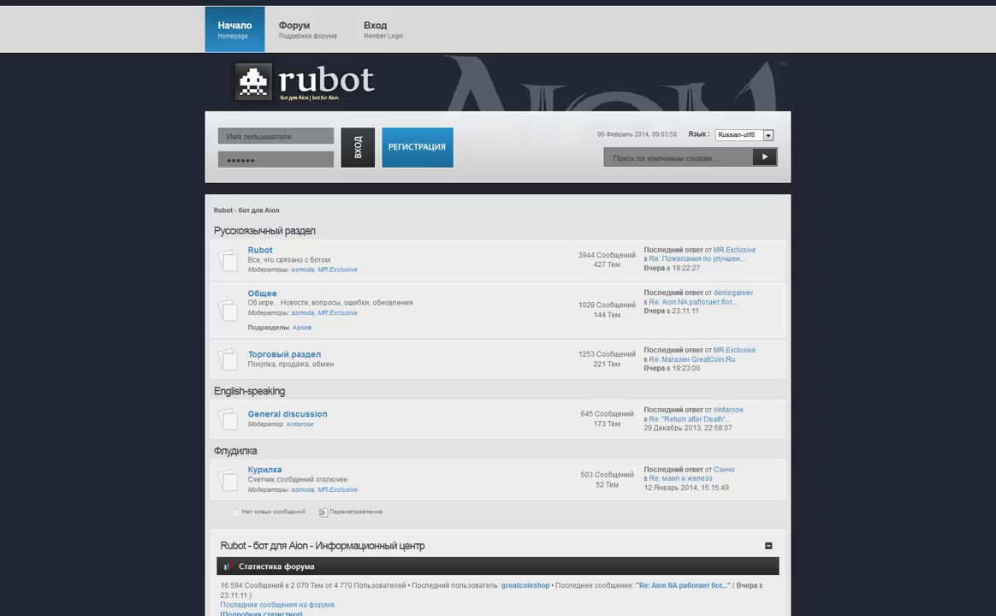
mouse_move(428, 82)
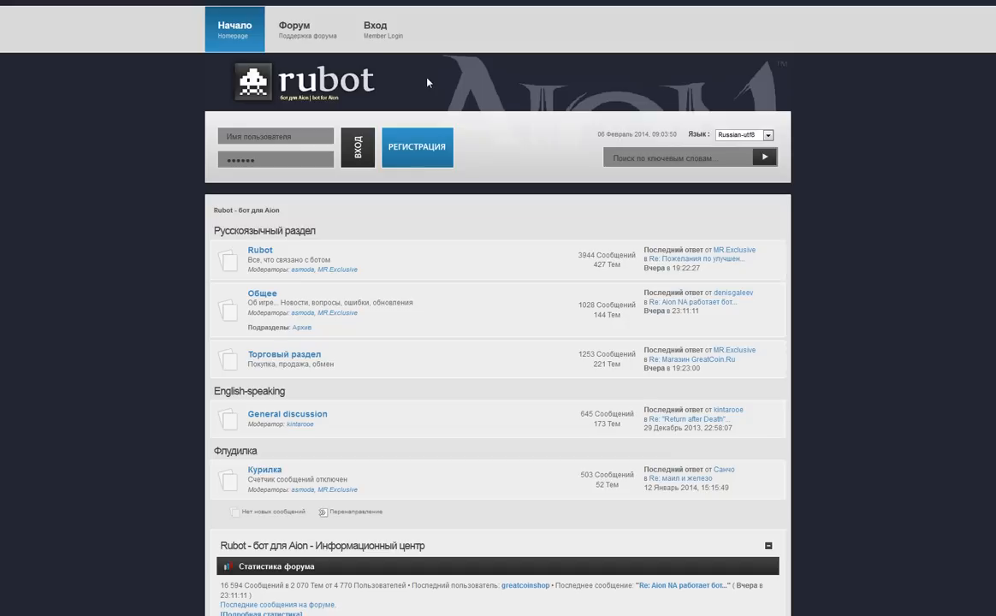
mouse_move(408, 61)
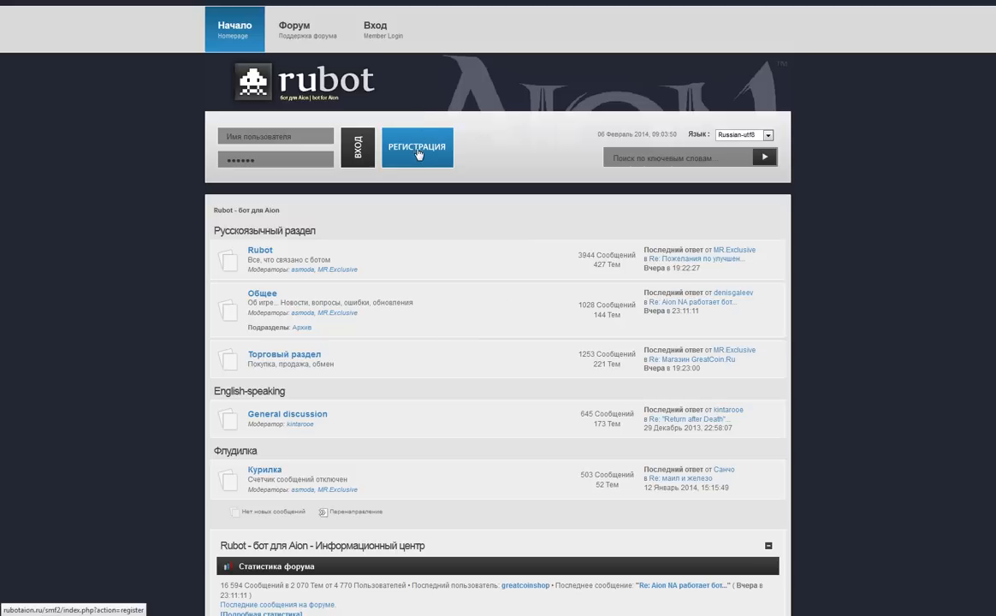
Fill in username, email, password and captcha on the registration form and submit it.
click(418, 147)
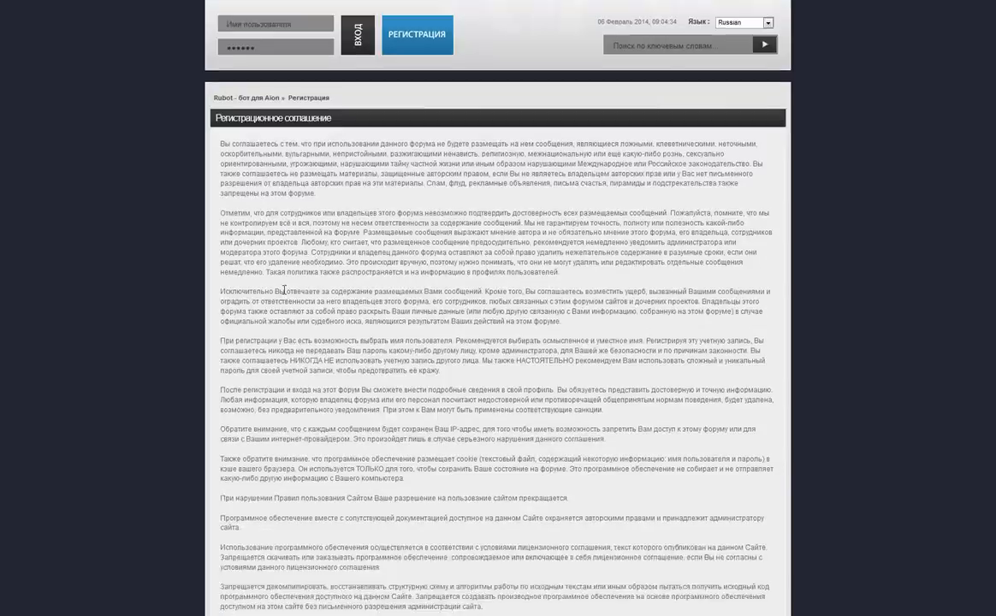
scroll(down, 3)
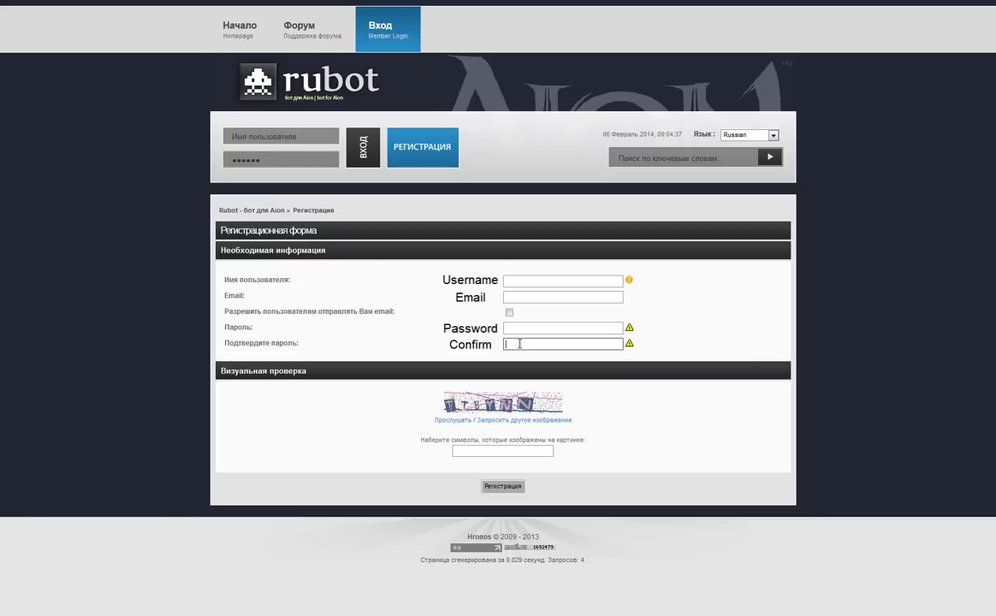
mouse_move(507, 362)
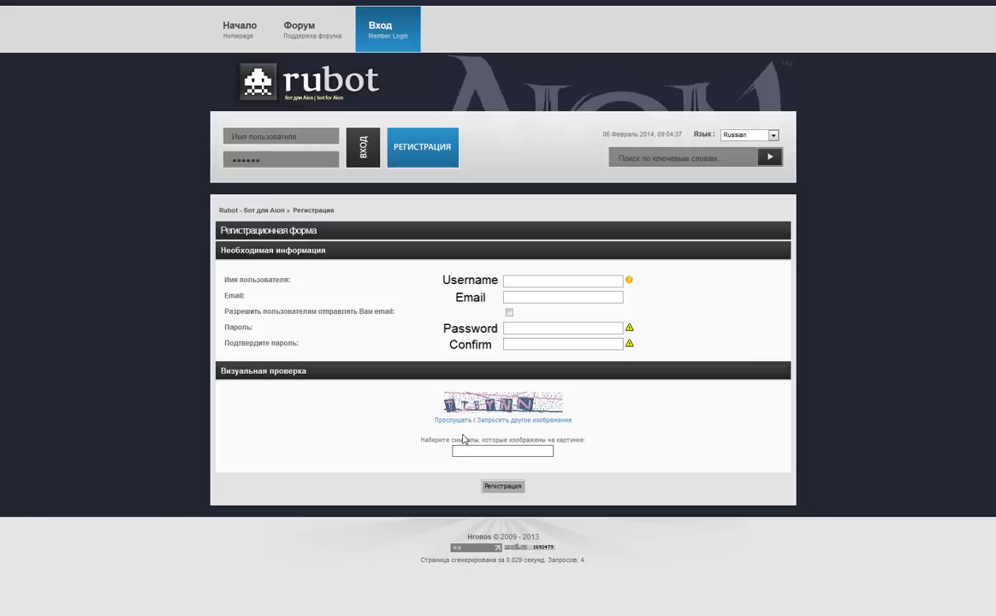
mouse_move(430, 402)
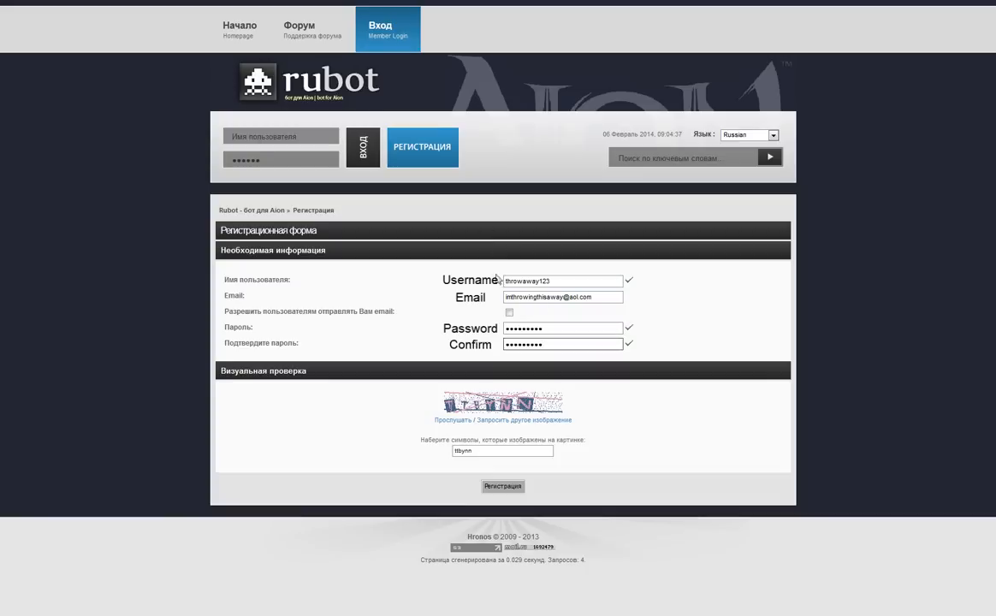
click(503, 485)
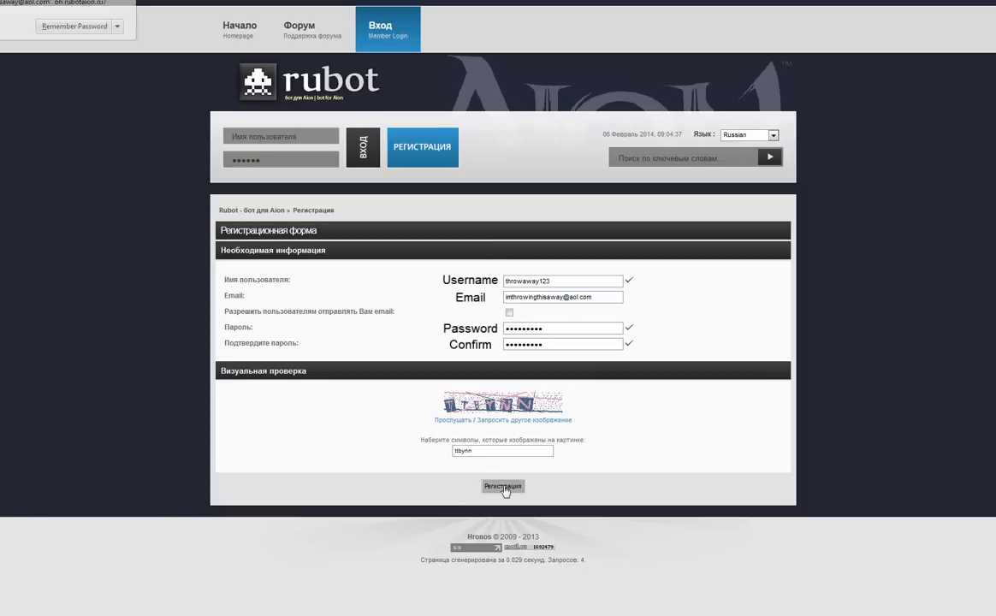
click(504, 486)
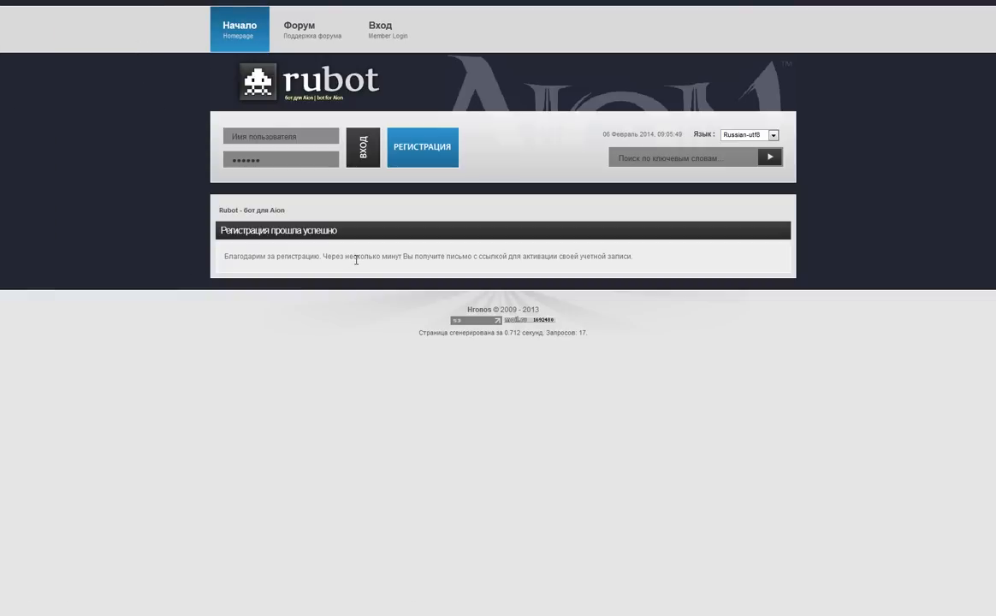
mouse_move(369, 256)
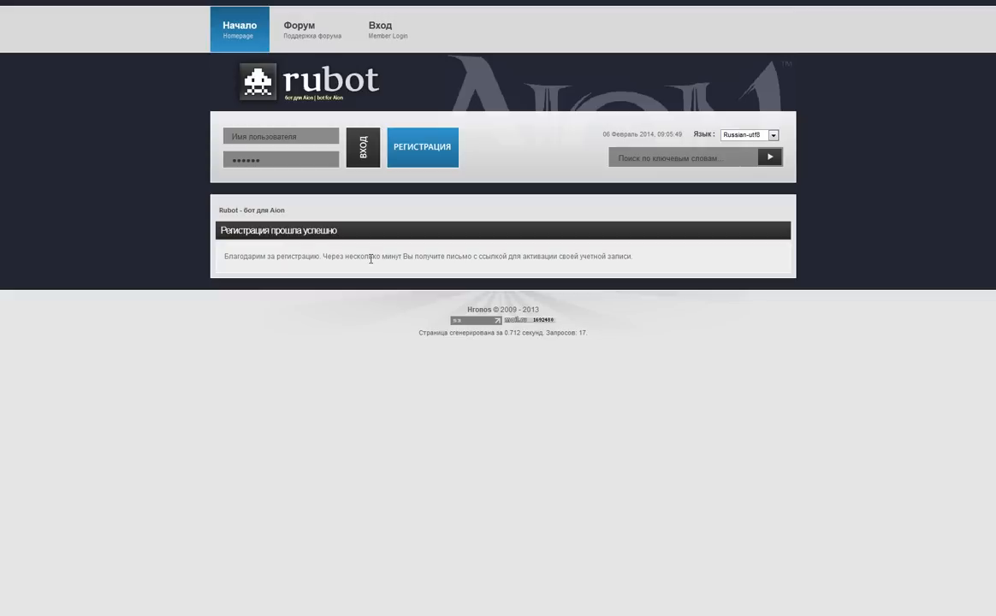
Enter the new account name 'throwaway123' in the login field on the registration-success page.
text(throwaway123)
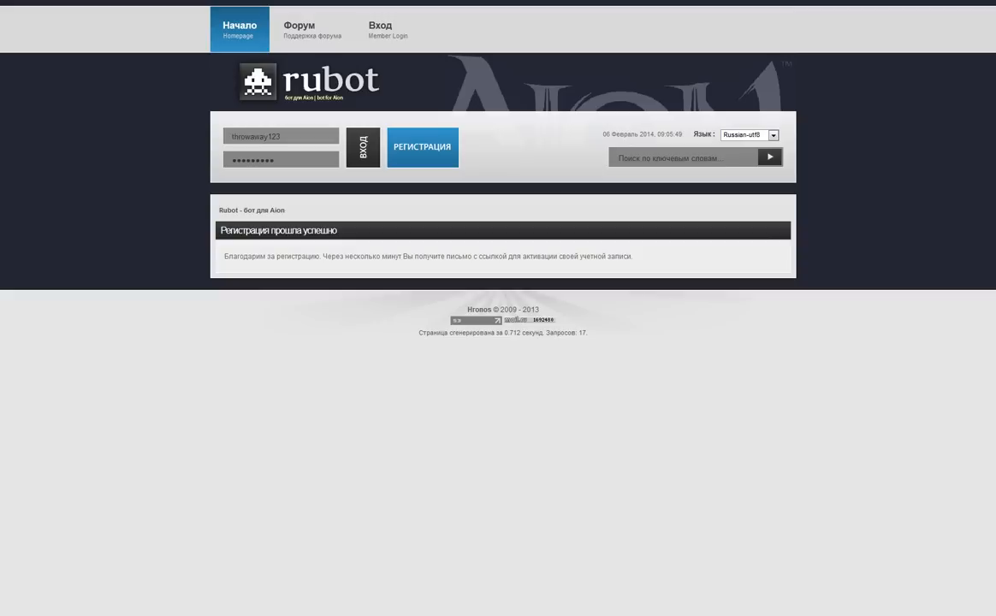
mouse_move(758, 207)
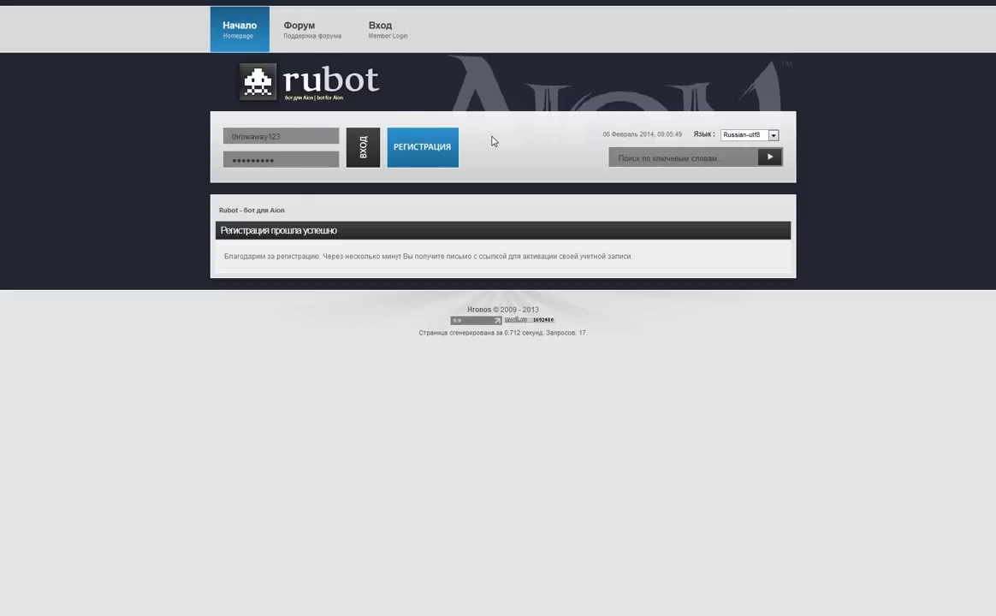
mouse_move(204, 164)
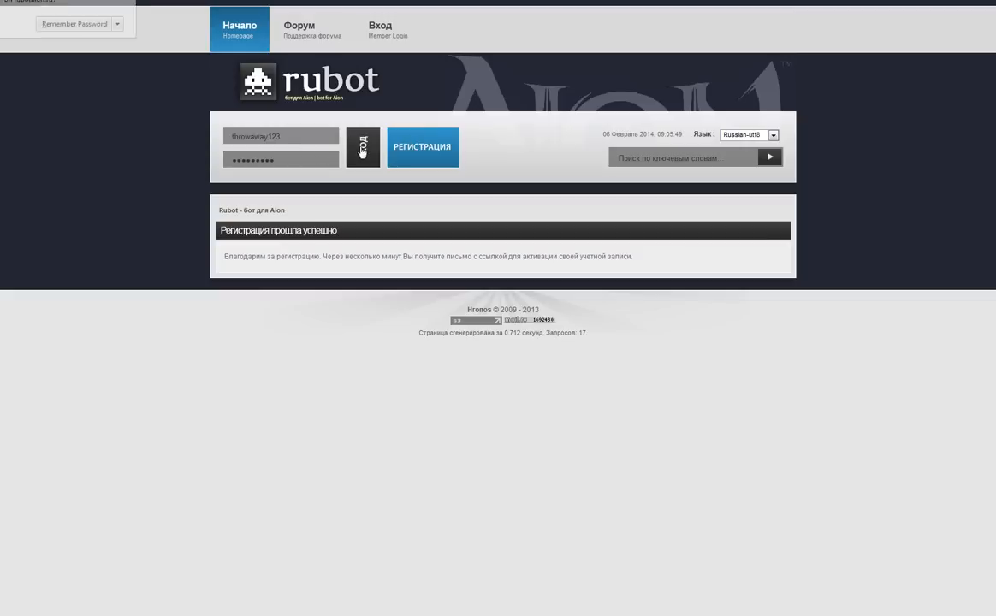
Log in as the new user and bring up the bot-subscription menu for buying a key.
click(363, 147)
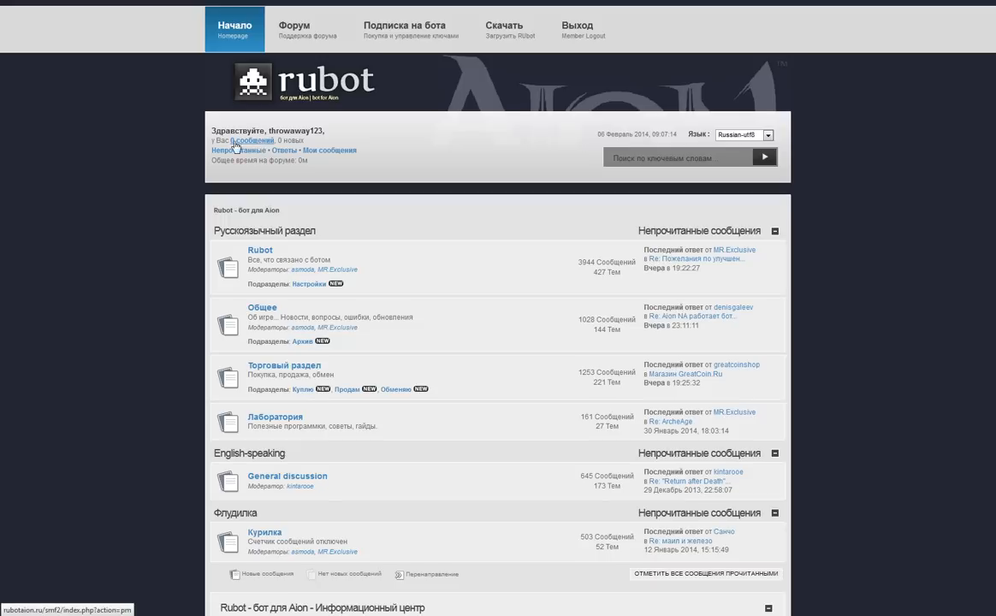
mouse_move(465, 246)
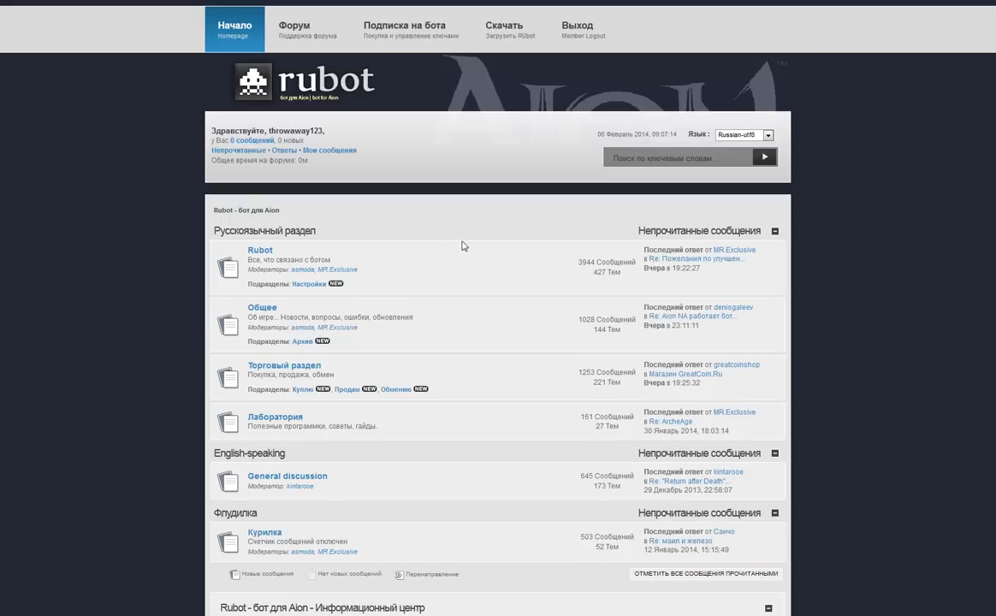
mouse_move(386, 144)
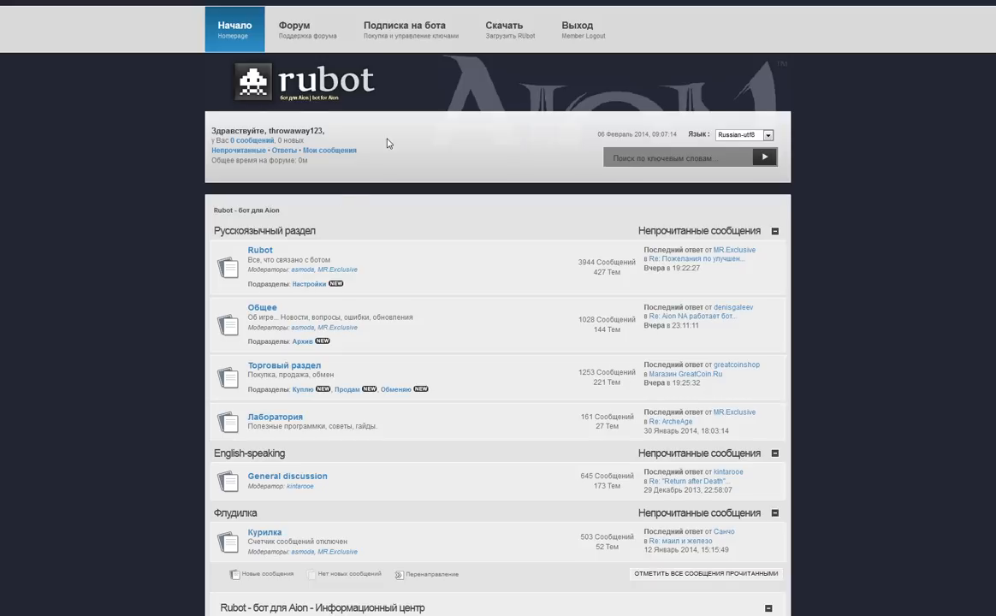
click(411, 29)
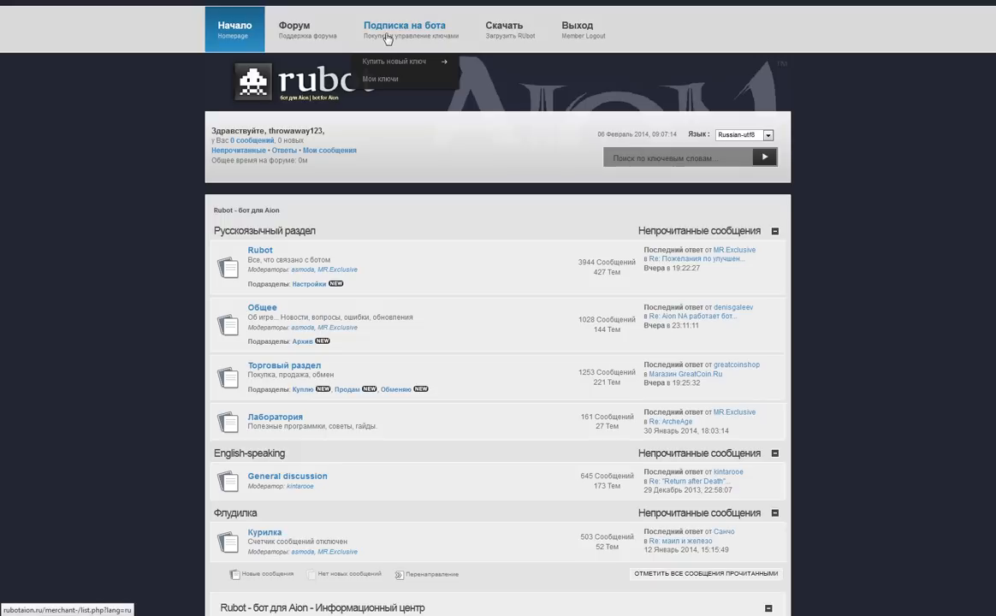
mouse_move(394, 62)
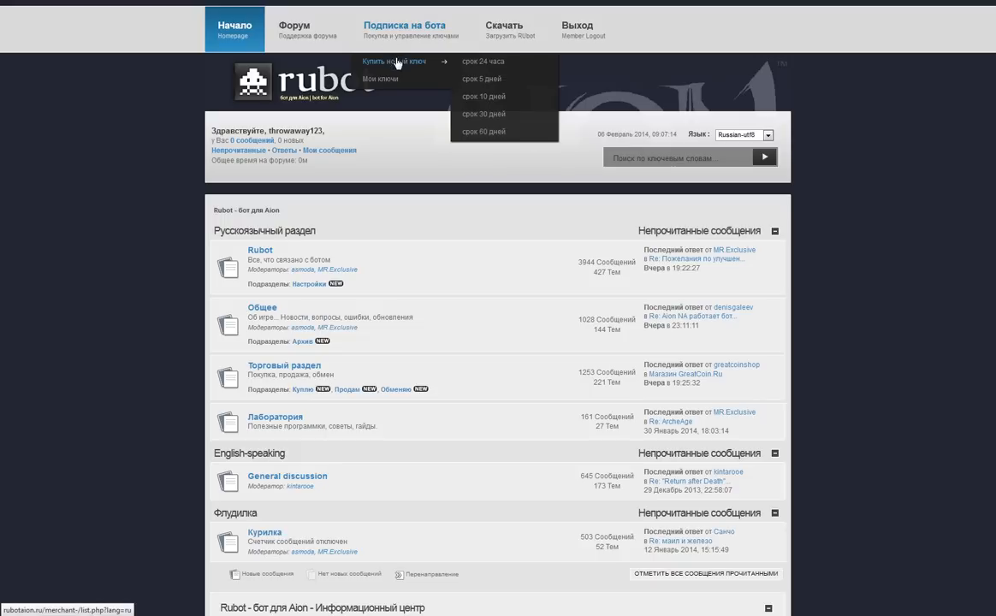
mouse_move(396, 65)
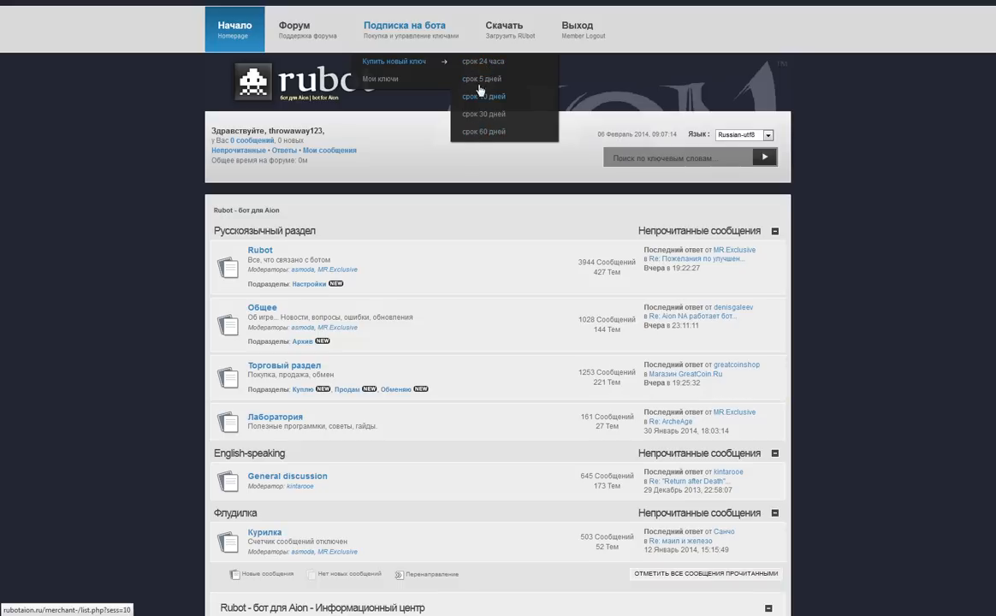
mouse_move(479, 62)
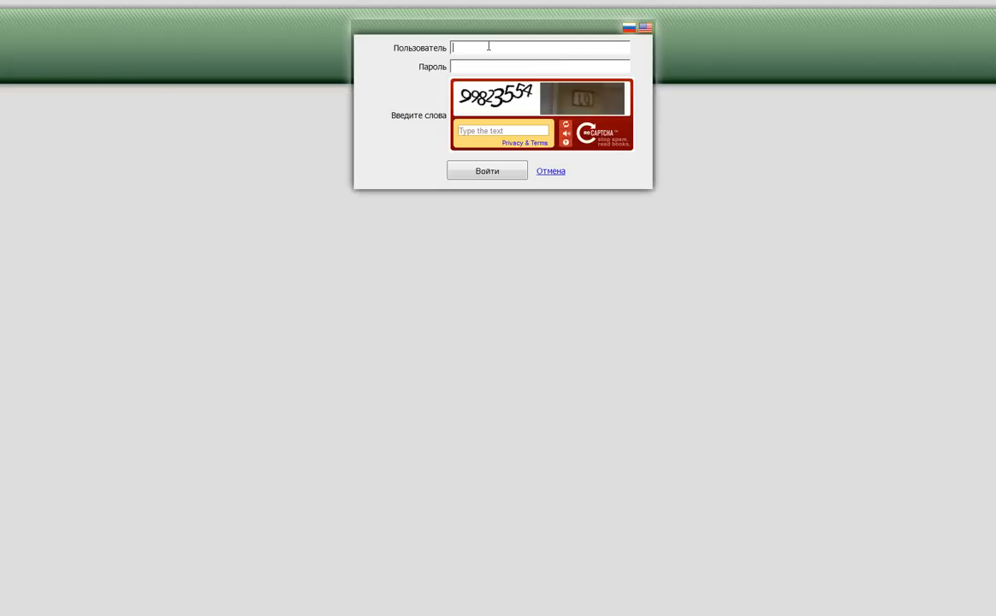
mouse_move(645, 27)
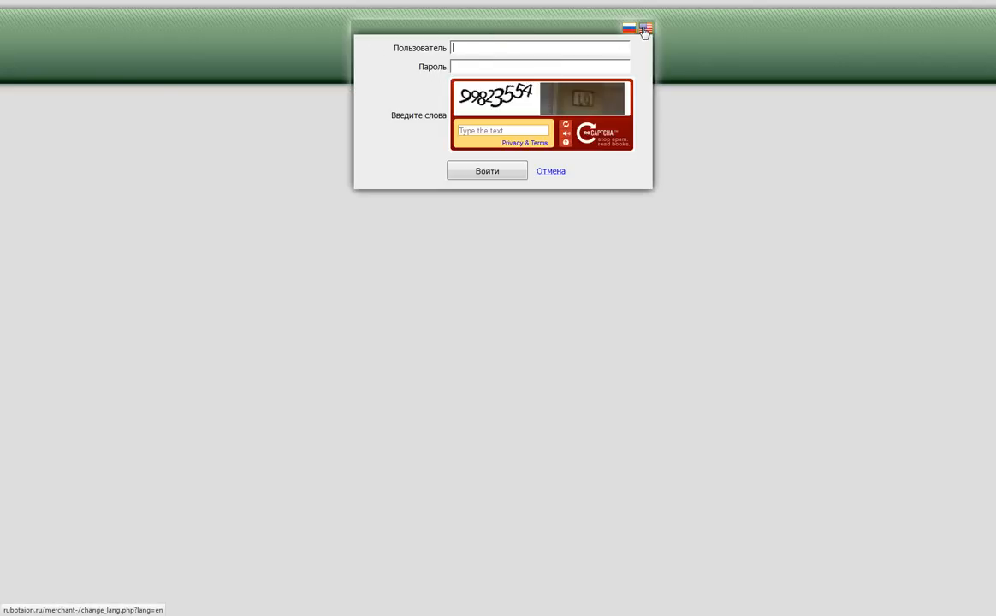
Switch the merchant sign-in to English and sign in with user, password and captcha.
click(647, 28)
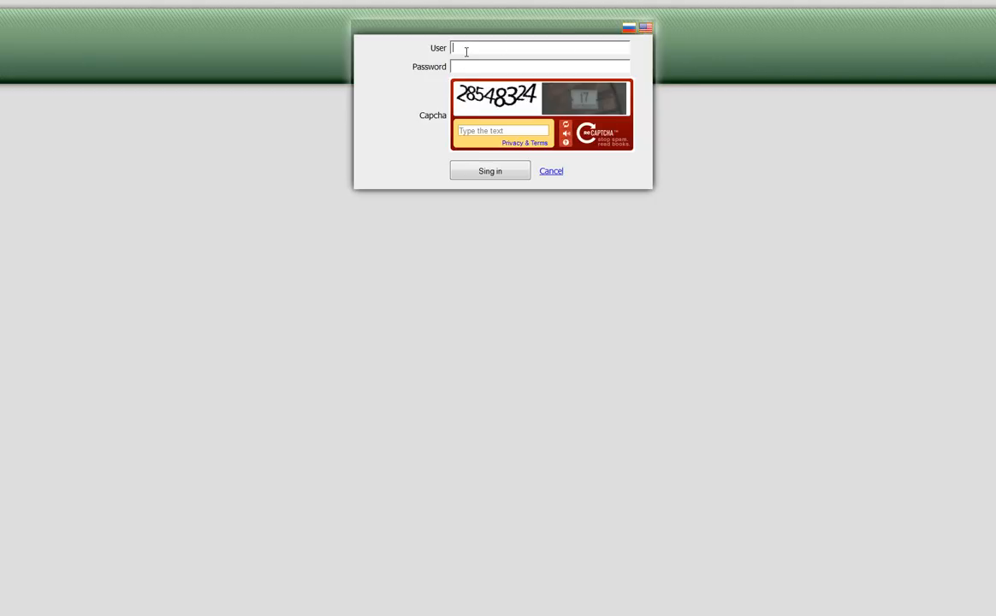
mouse_move(726, 72)
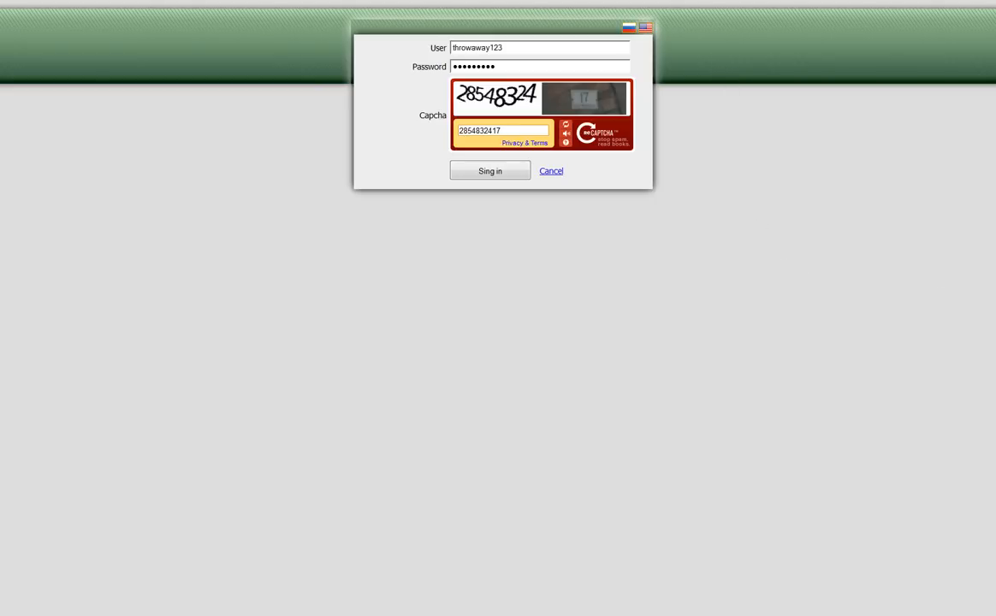
mouse_move(597, 270)
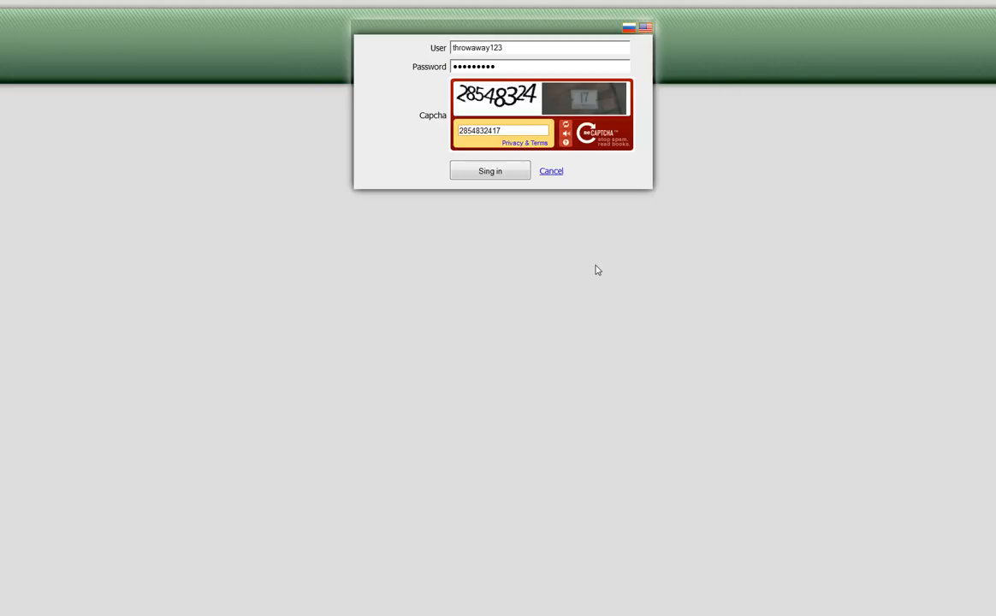
mouse_move(346, 94)
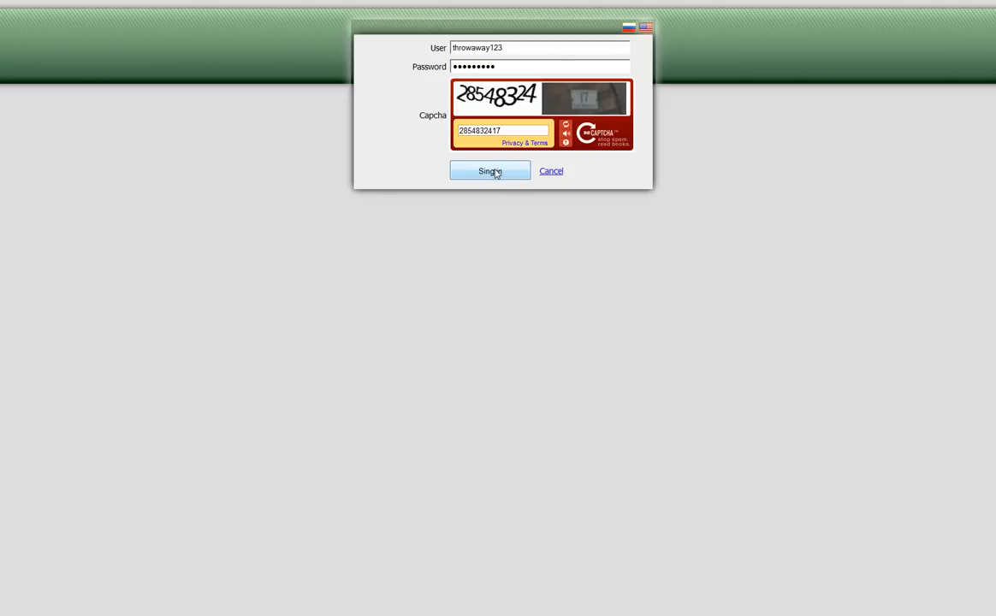
click(490, 172)
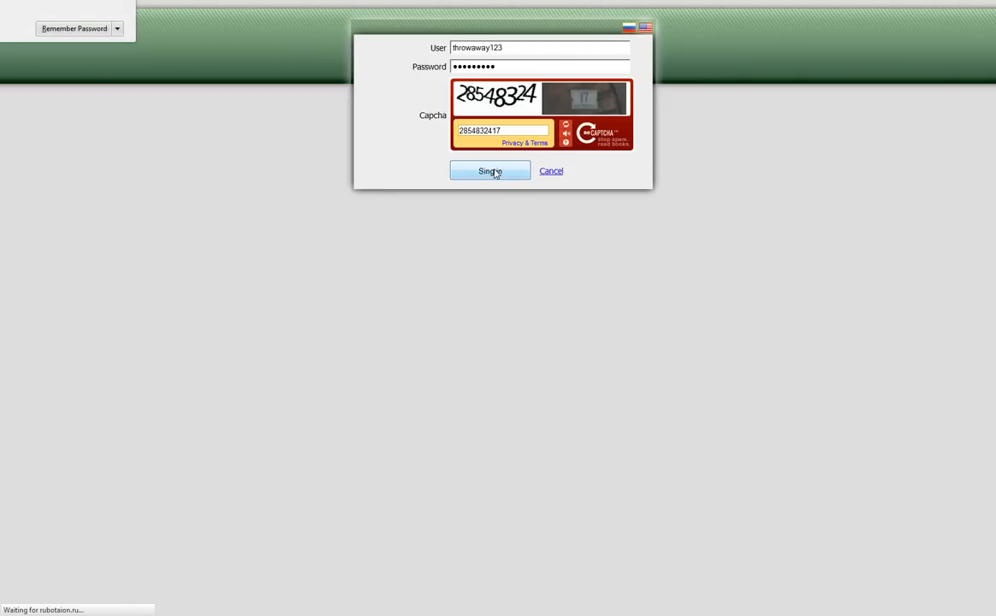
click(490, 171)
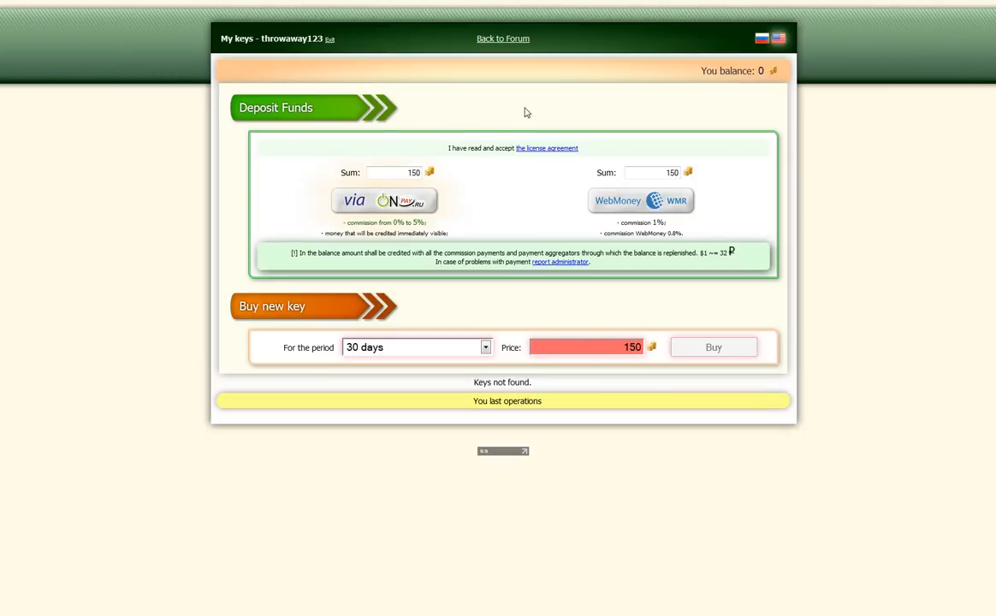
mouse_move(770, 89)
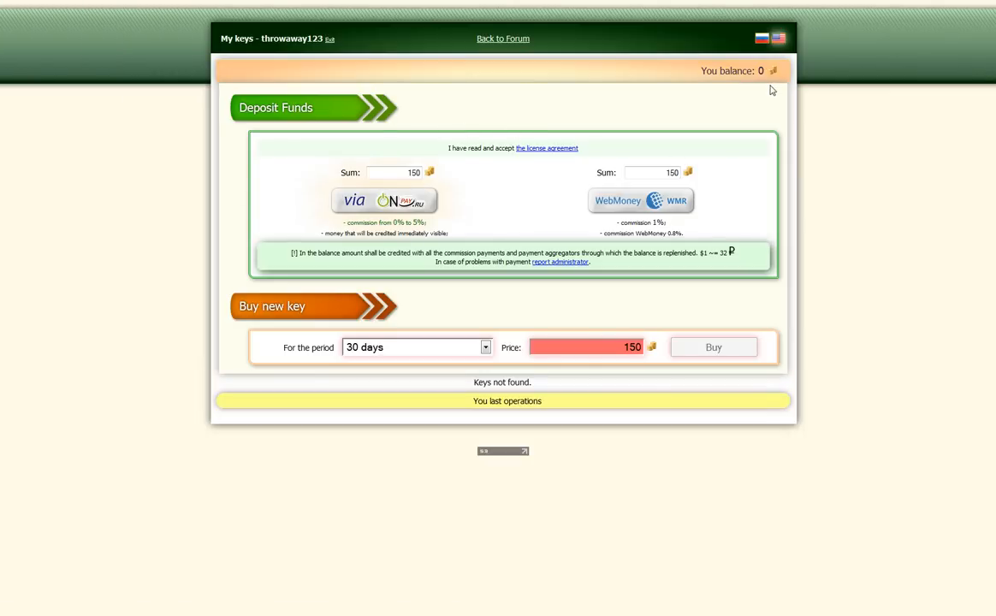
mouse_move(370, 31)
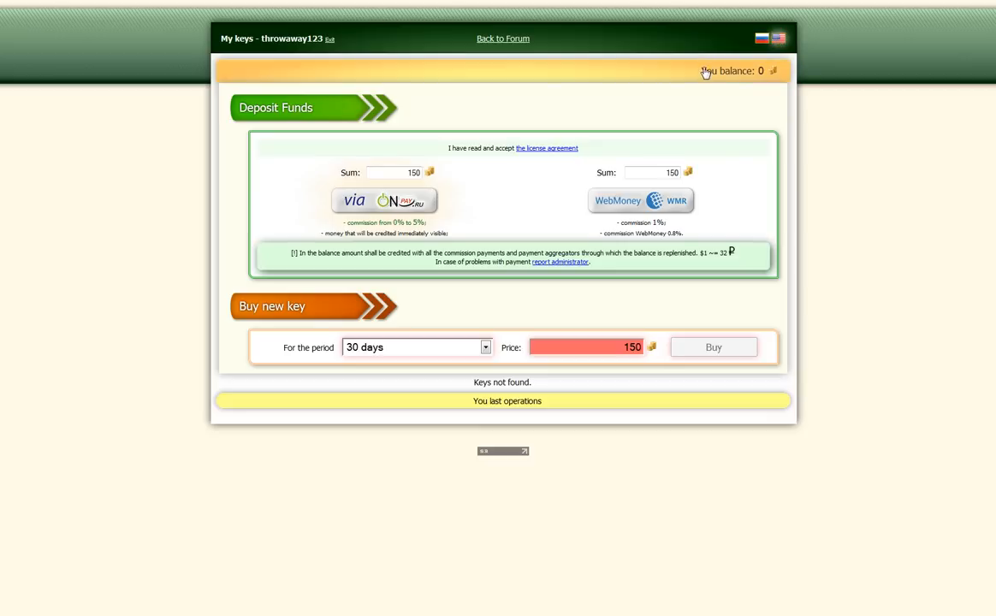
mouse_move(709, 59)
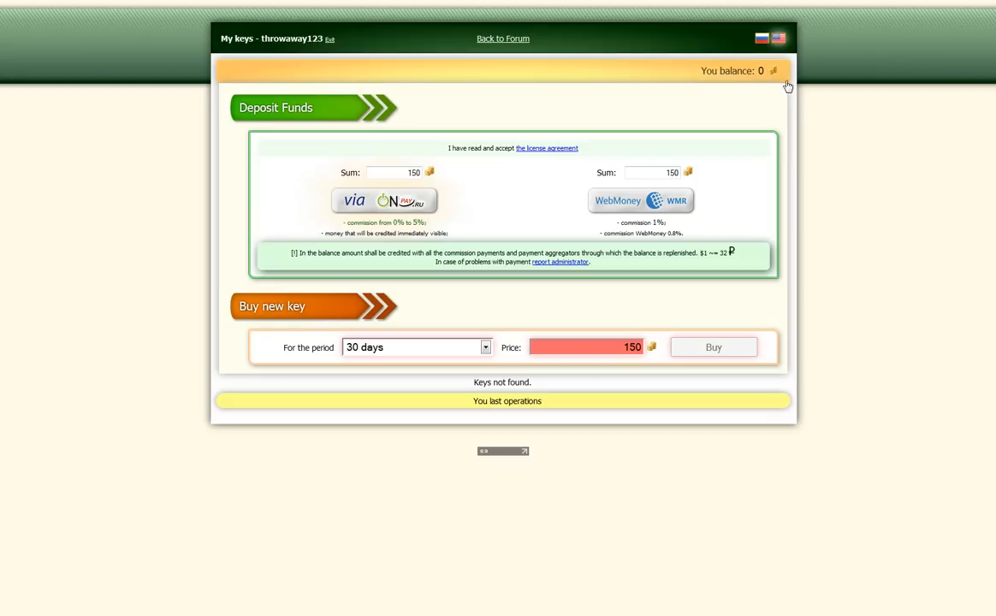
mouse_move(695, 97)
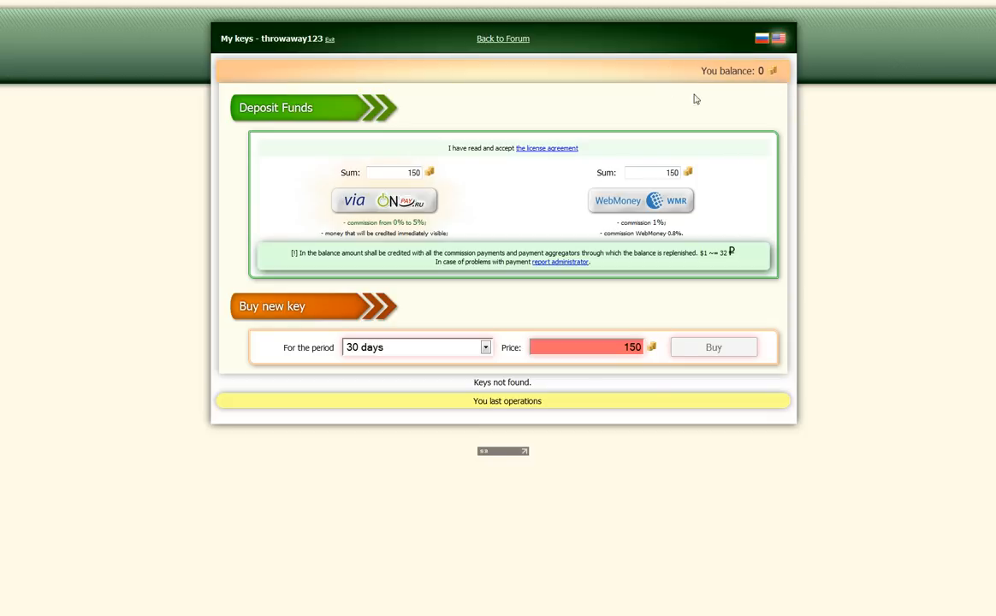
mouse_move(486, 373)
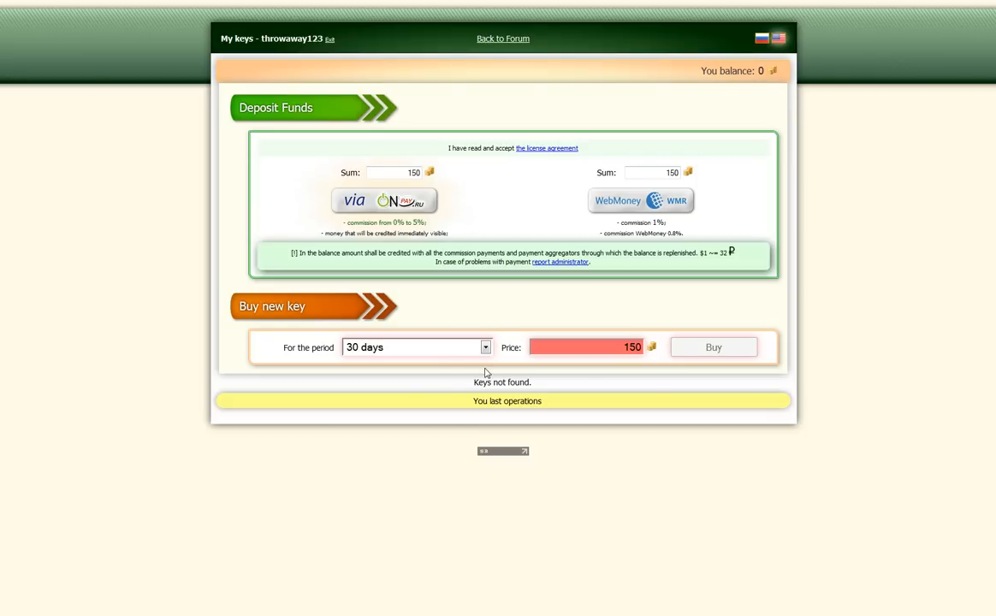
mouse_move(353, 171)
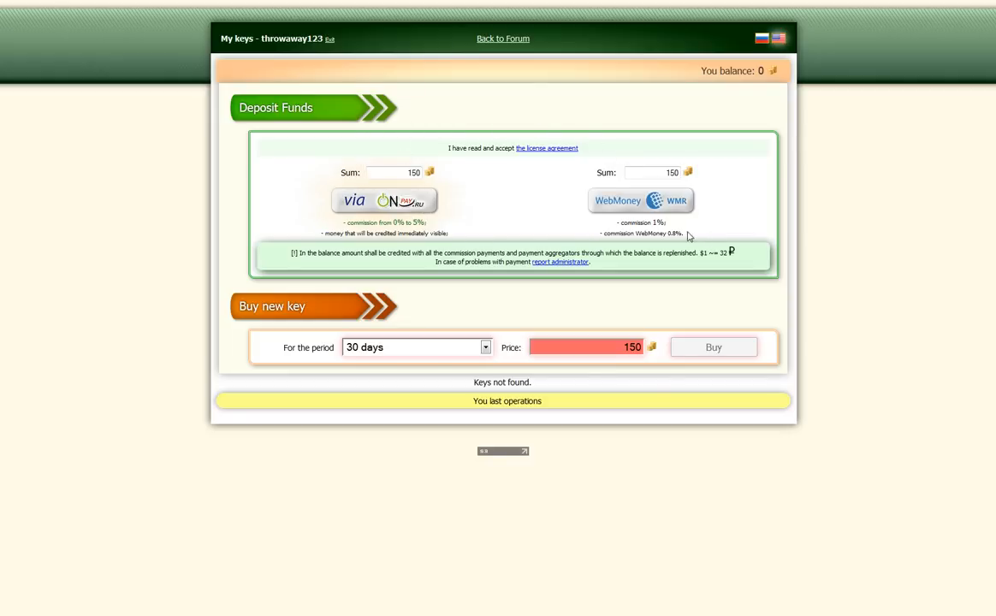
mouse_move(626, 202)
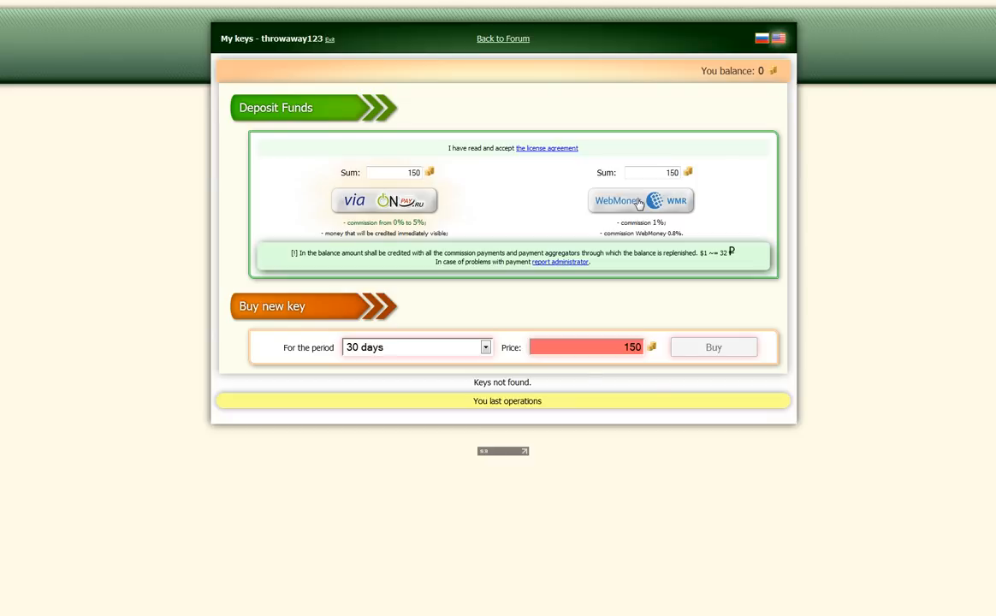
mouse_move(385, 202)
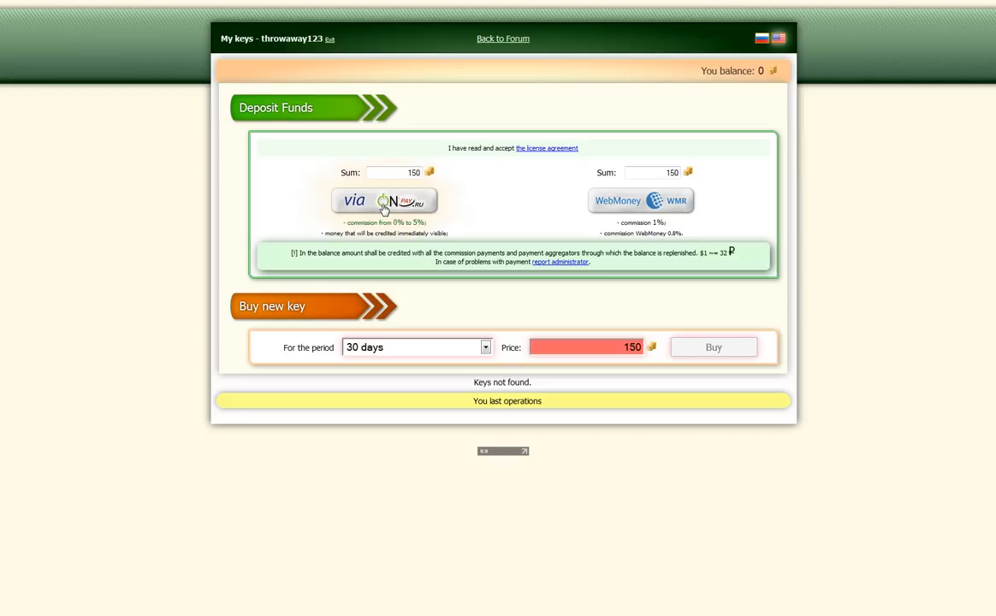
mouse_move(393, 354)
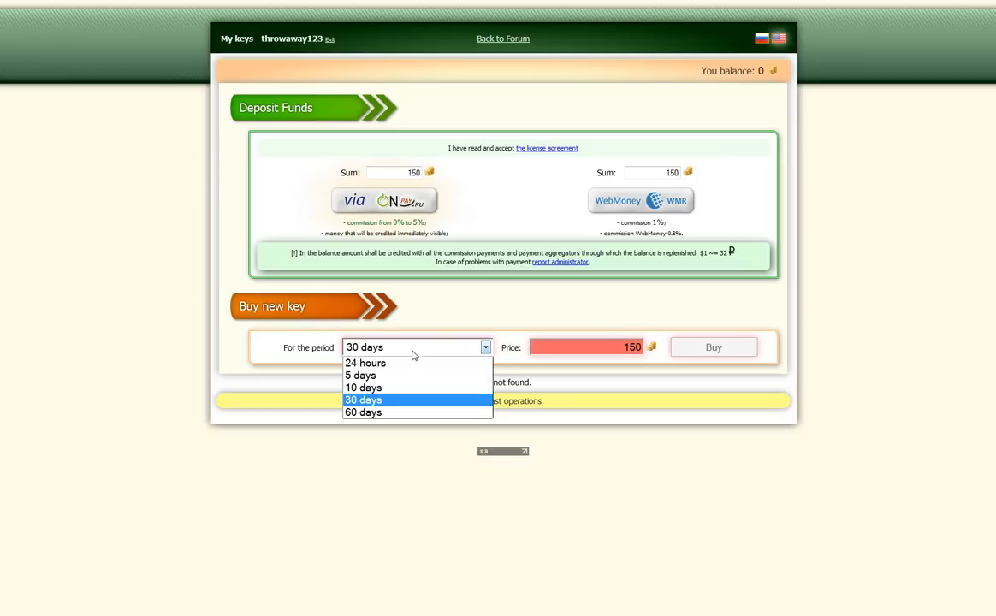
Compare the 24-hour, 5-day and 10-day key prices, settle on 24 hours at 15 and start the OnPay deposit.
click(364, 363)
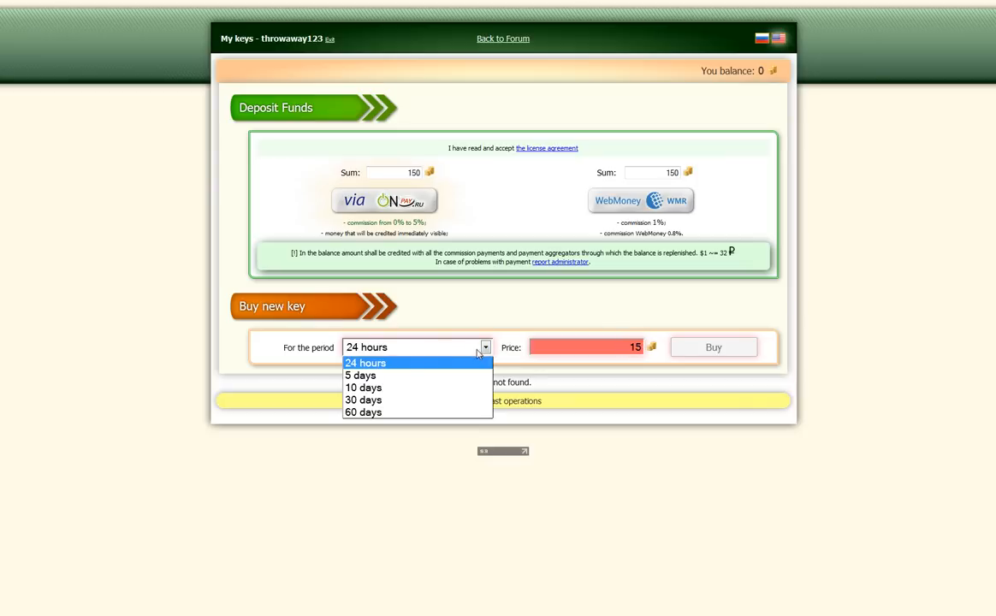
click(359, 374)
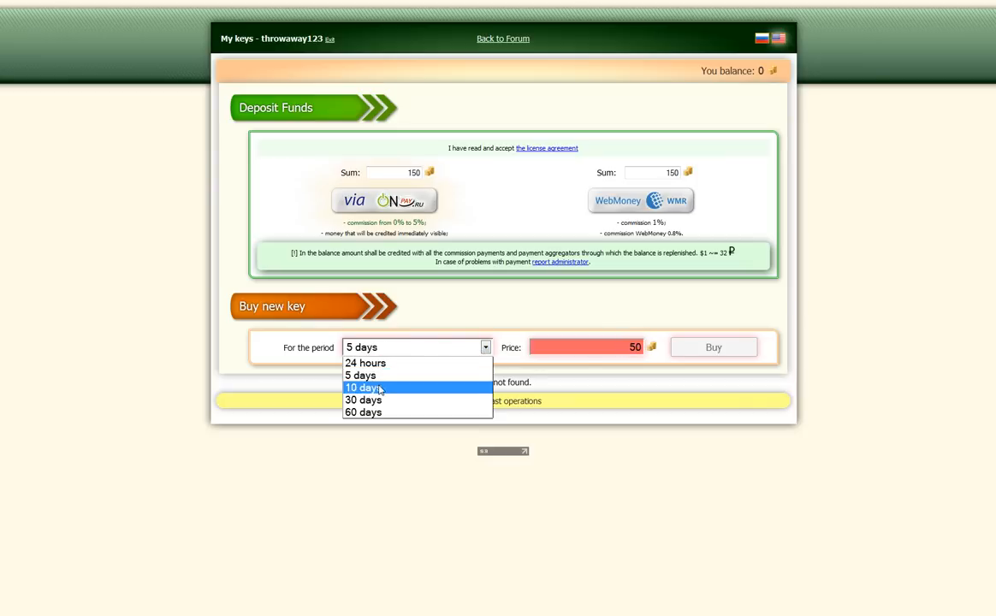
click(363, 386)
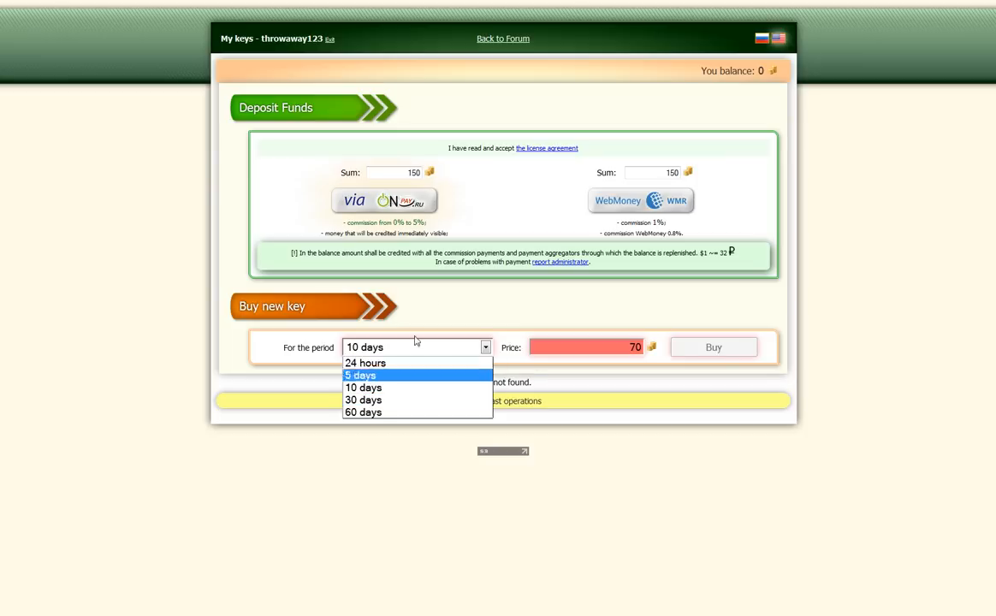
mouse_move(365, 363)
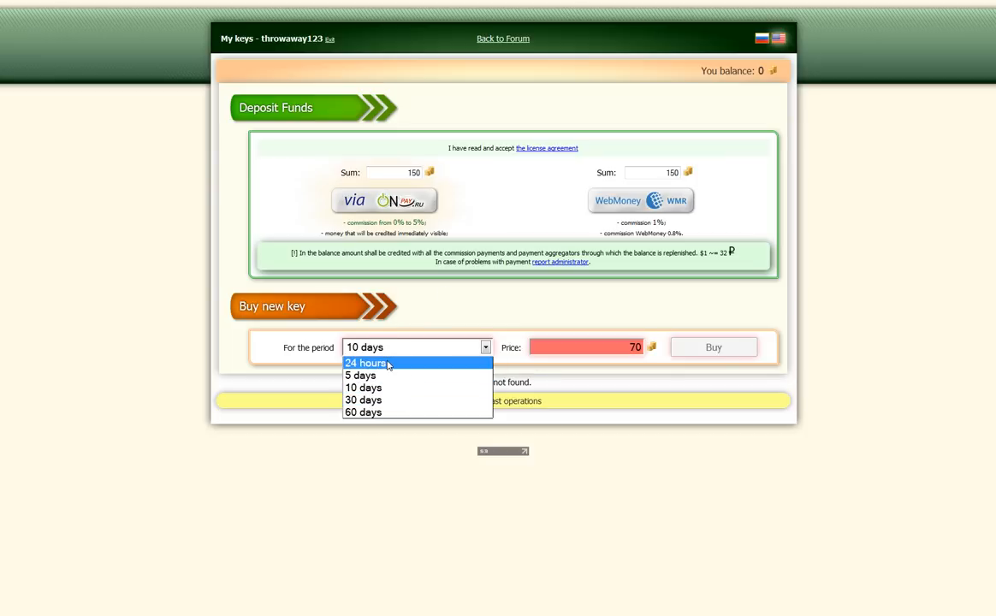
click(364, 363)
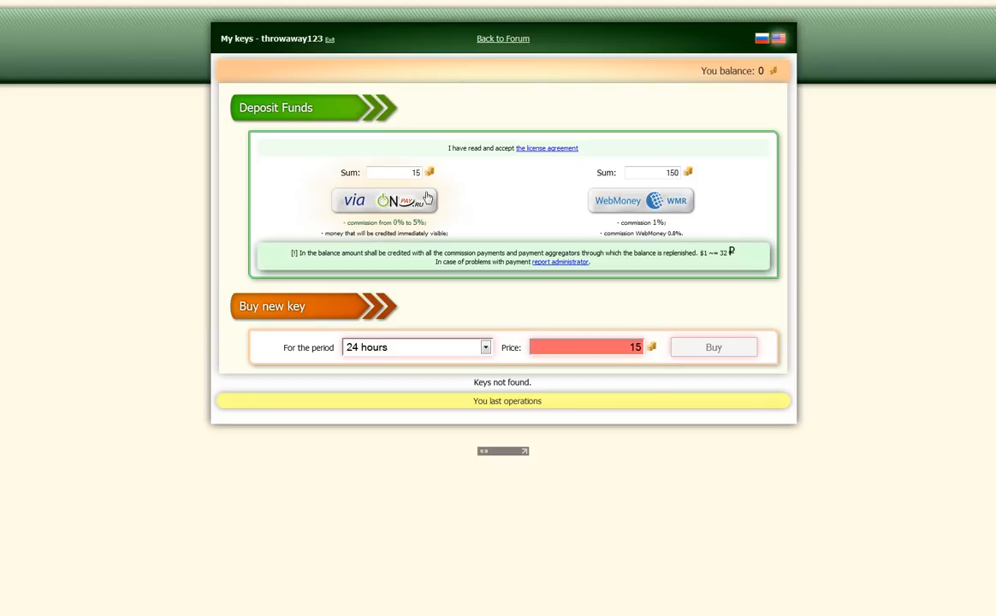
click(383, 200)
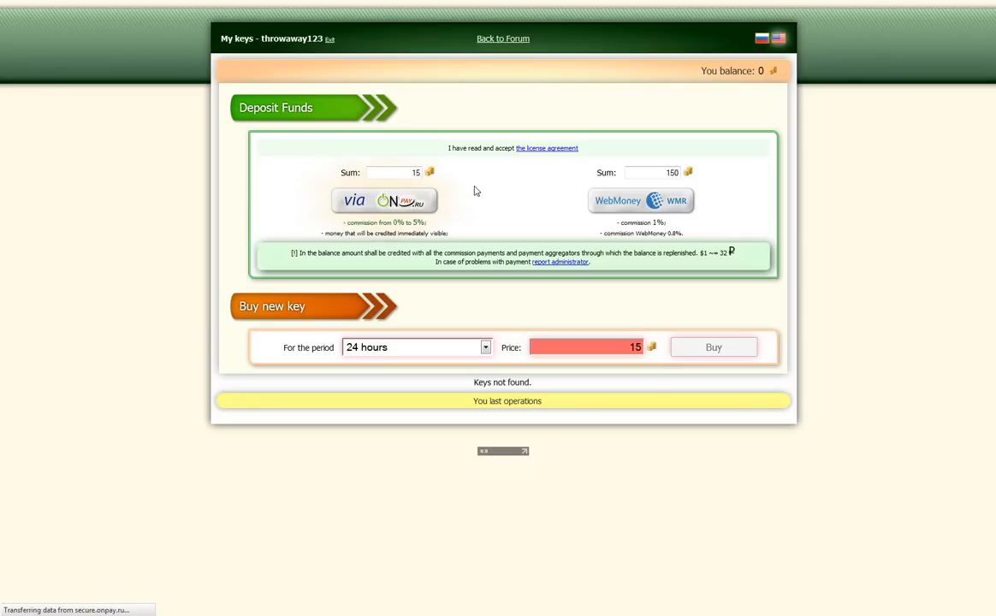
Choose the third VISA & MasterCard payment option at 15.51 Rubles on the OnPay page.
click(383, 200)
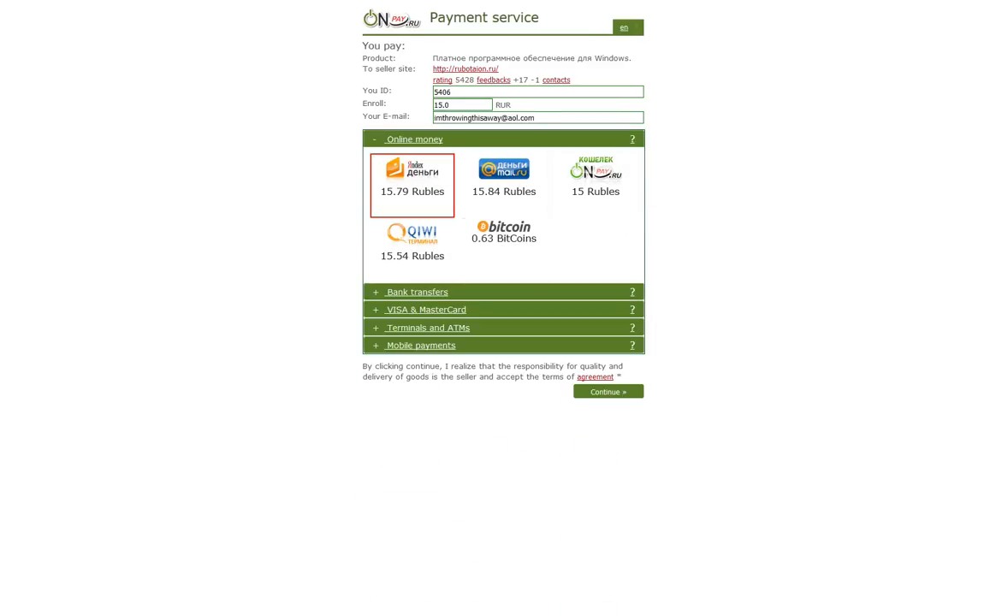
mouse_move(609, 46)
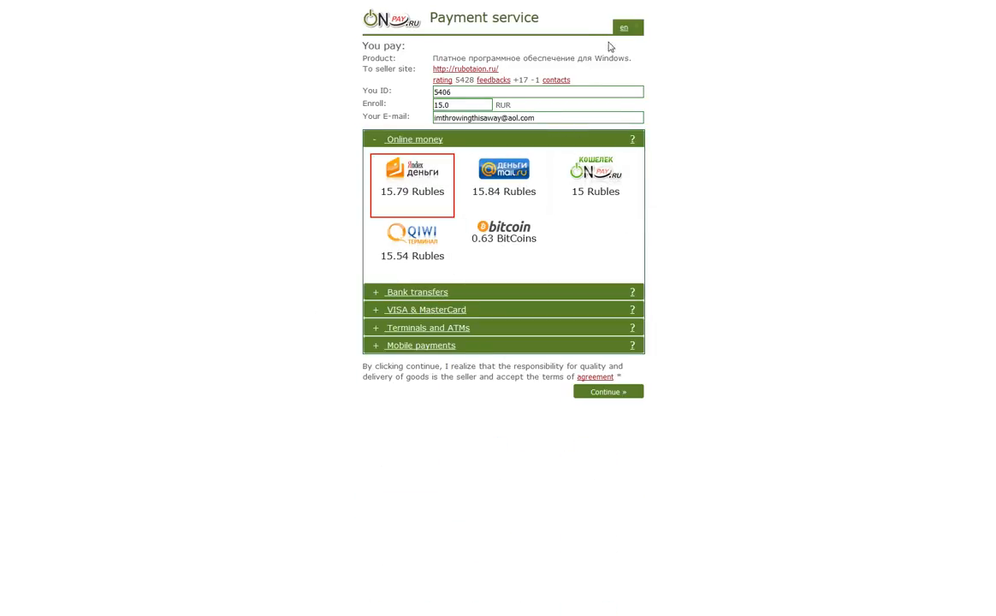
click(626, 27)
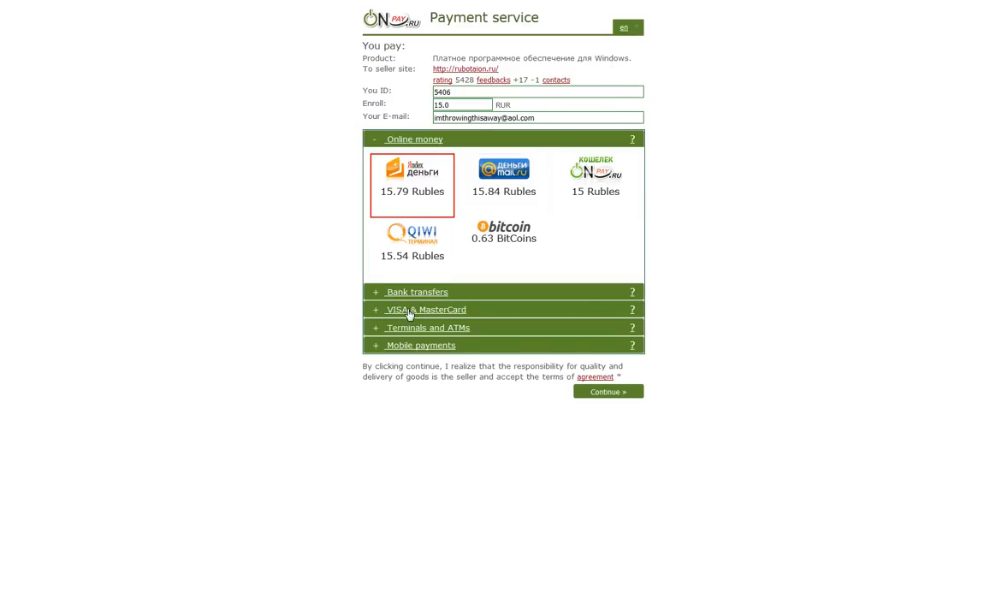
click(425, 310)
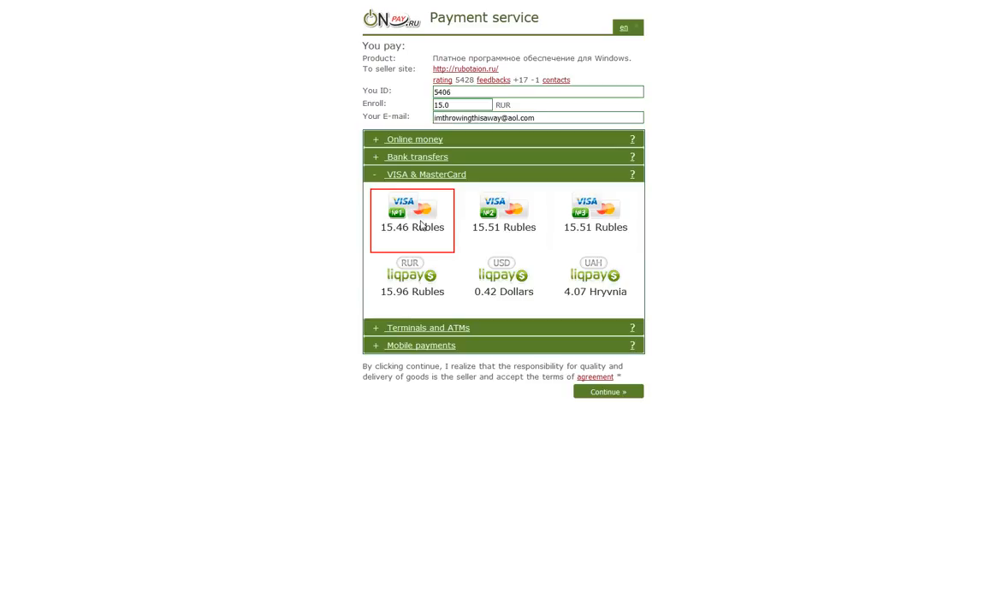
mouse_move(607, 215)
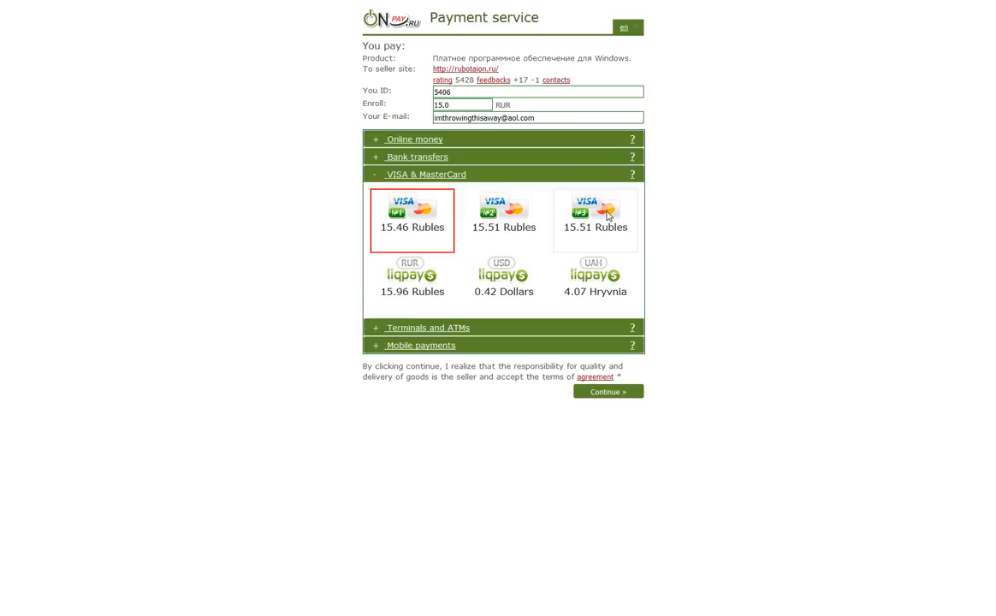
click(596, 214)
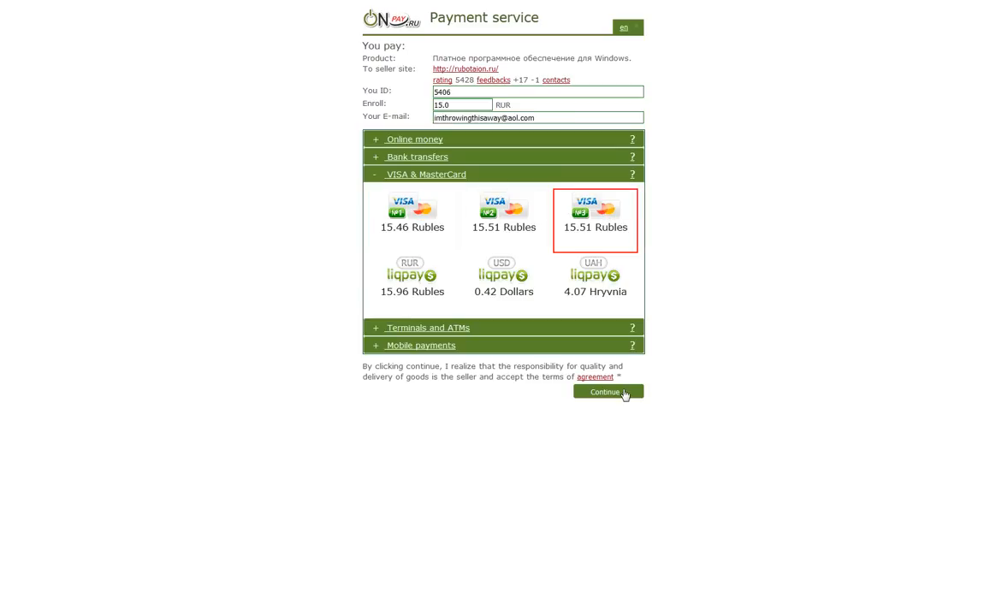
click(607, 392)
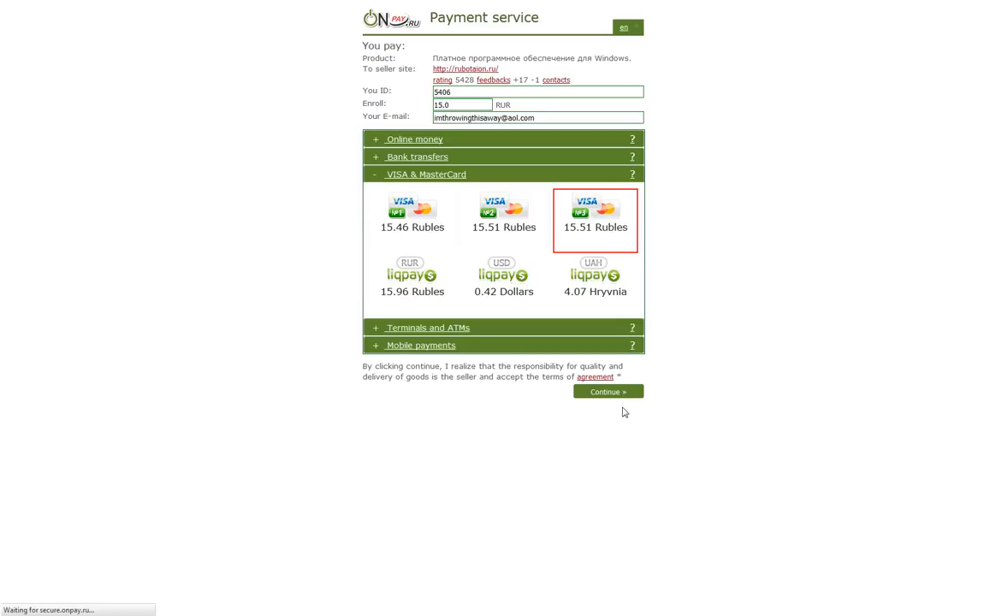
click(607, 392)
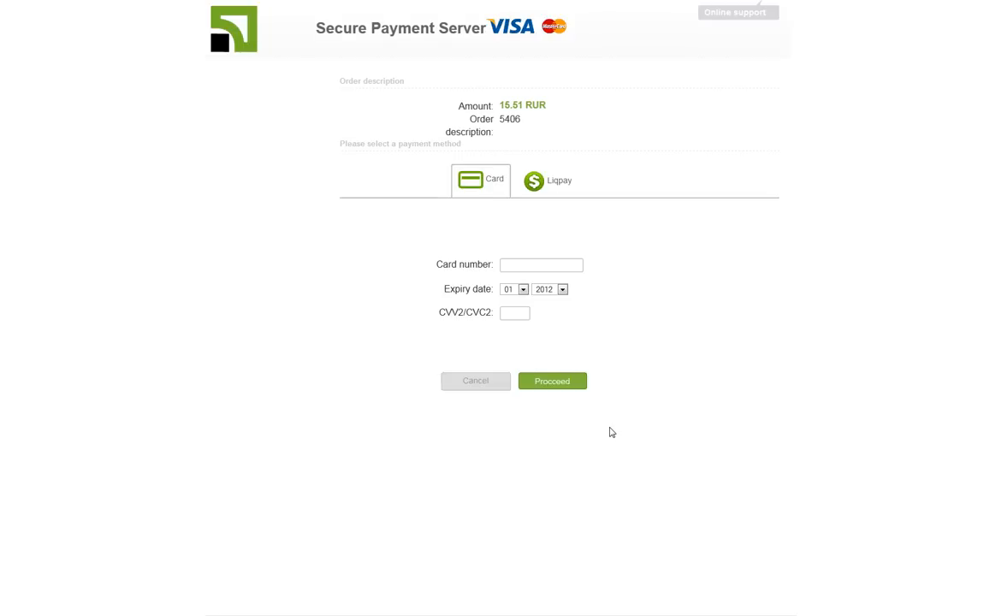
mouse_move(493, 115)
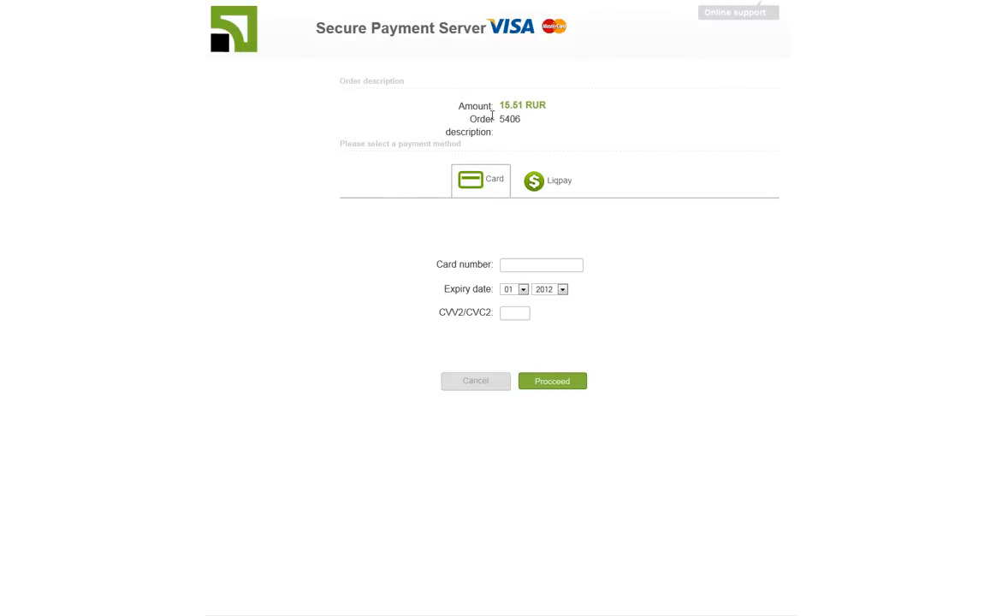
double_click(513, 104)
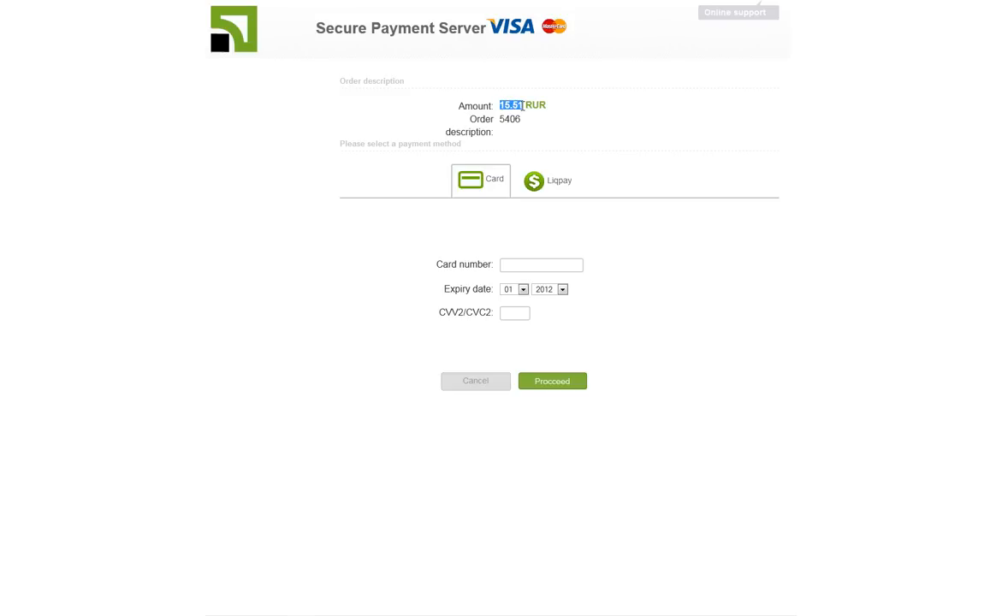
mouse_move(571, 106)
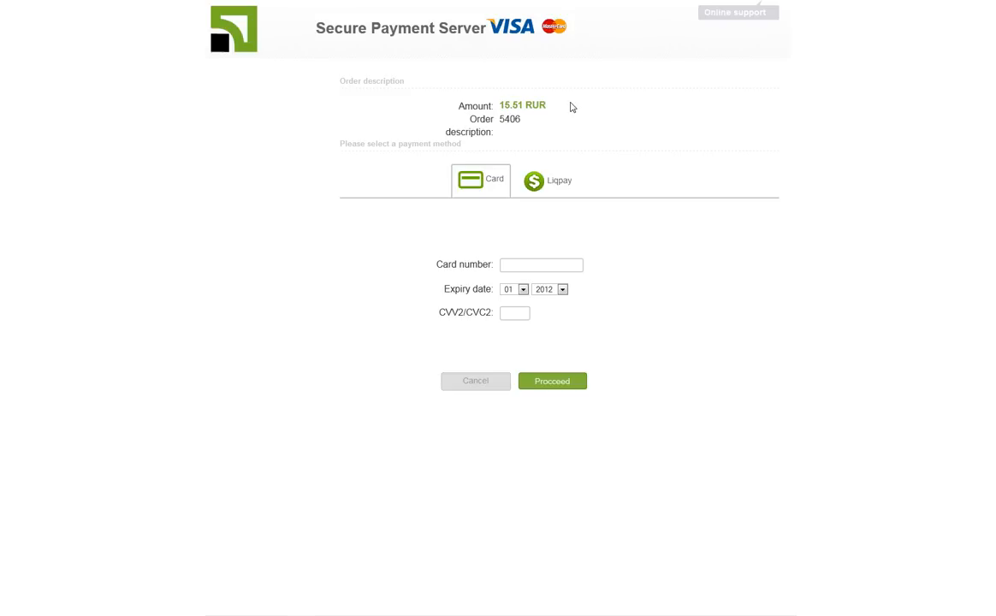
double_click(534, 104)
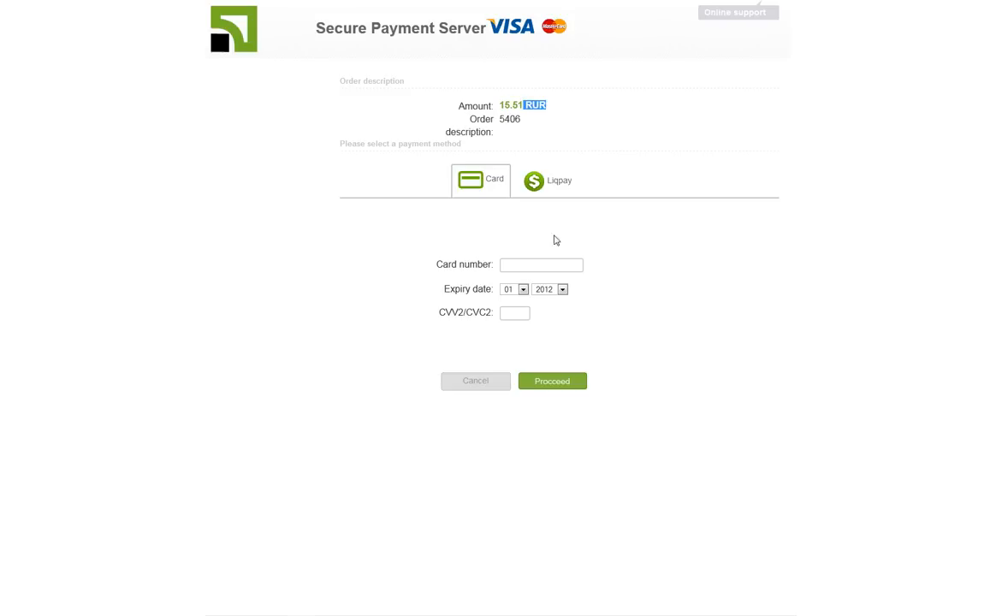
Fill the card number, expiry and CVV2/CVC2 fields of the payment form.
click(541, 264)
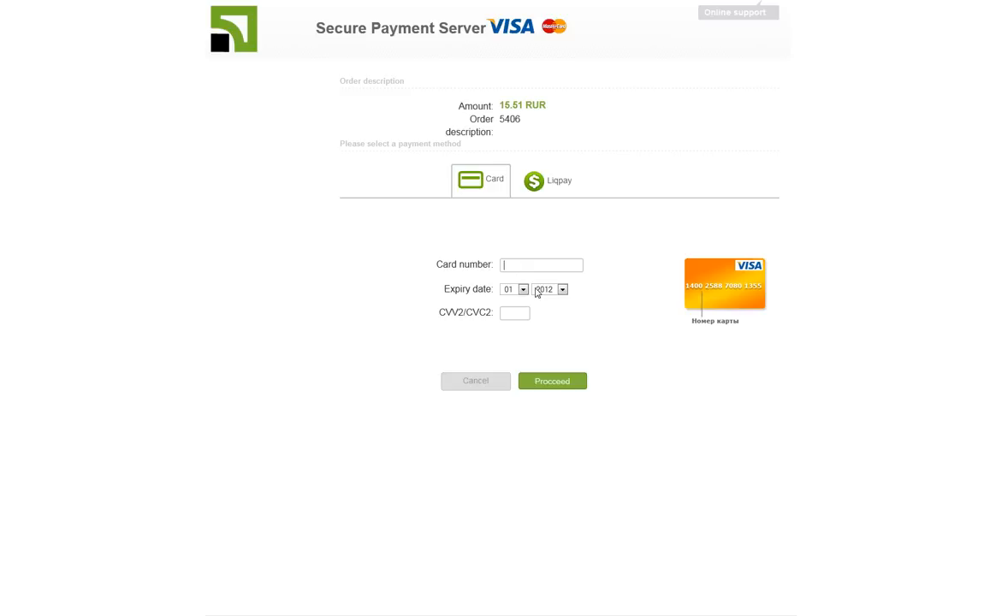
click(516, 311)
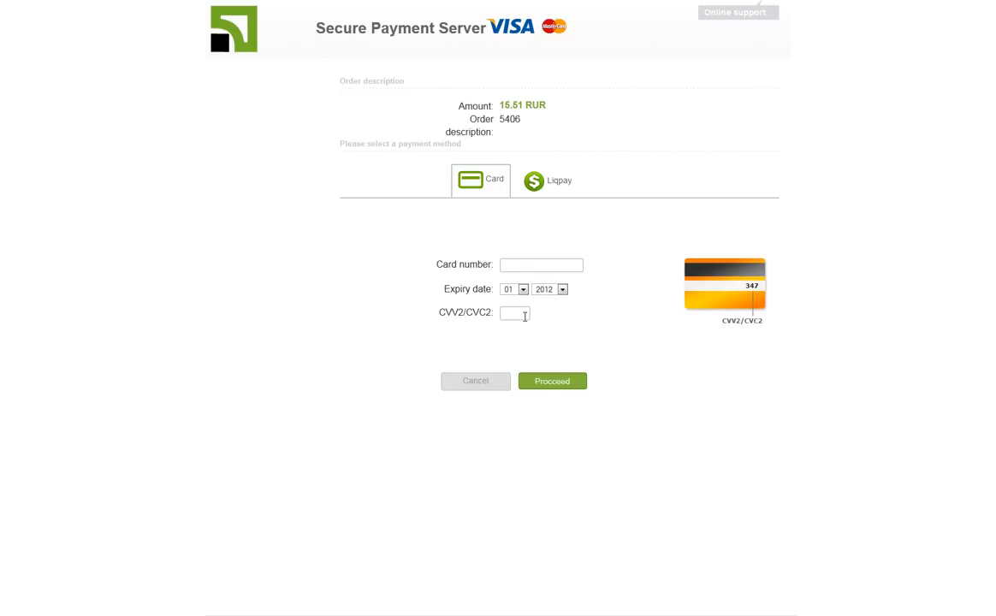
mouse_move(551, 385)
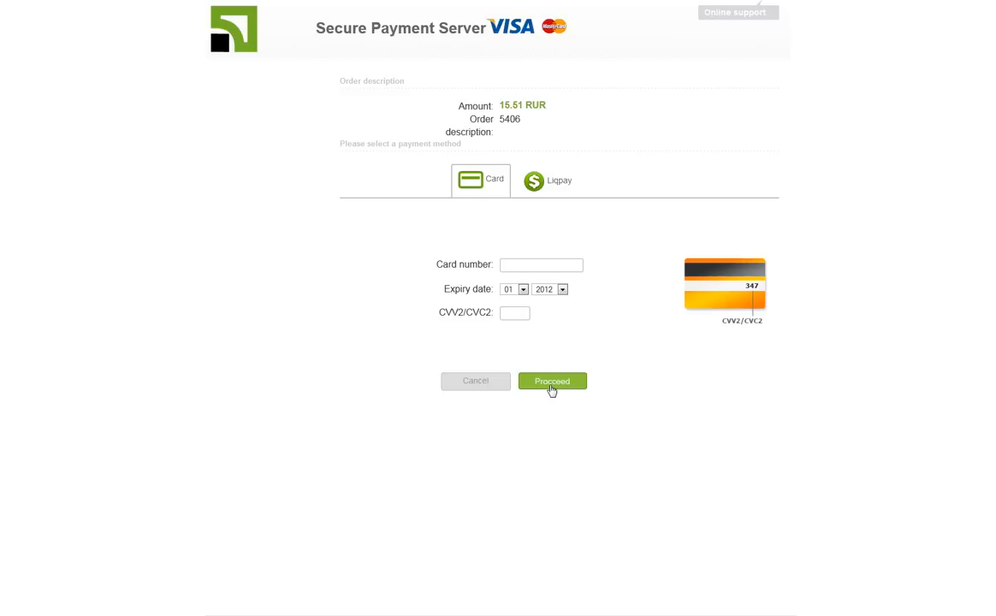
mouse_move(558, 436)
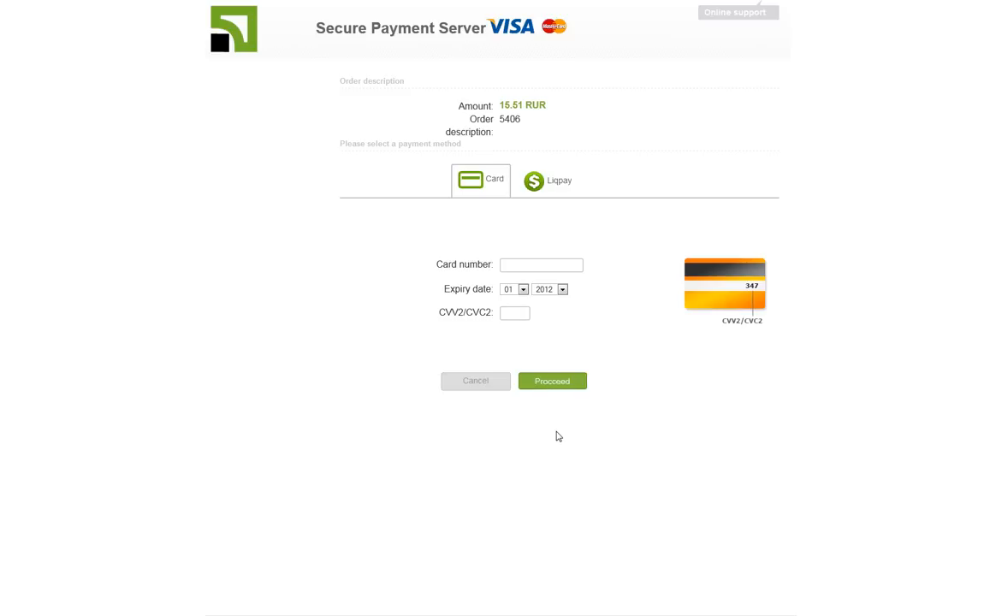
click(515, 312)
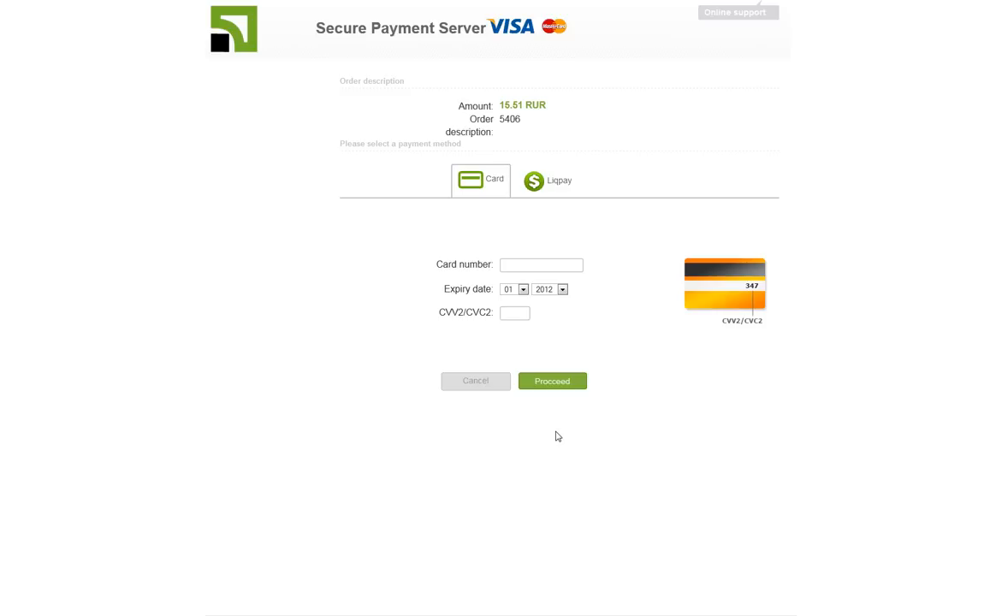
click(515, 312)
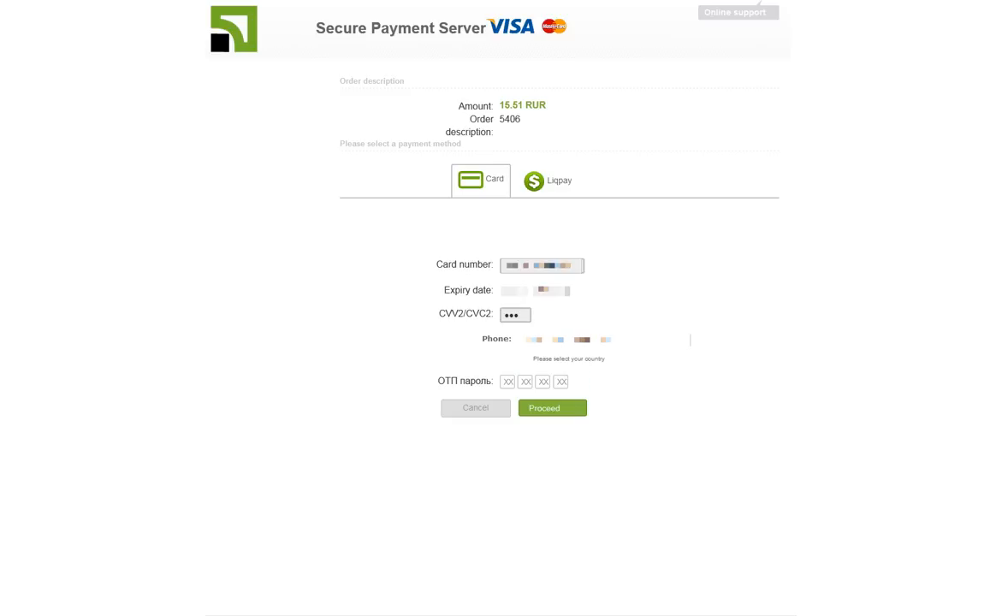
mouse_move(915, 424)
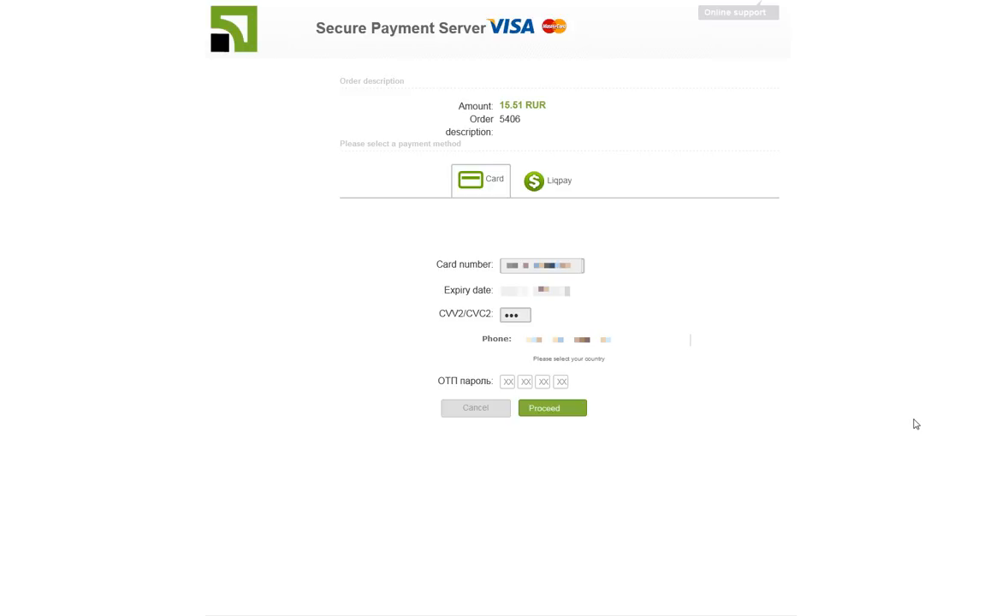
mouse_move(853, 418)
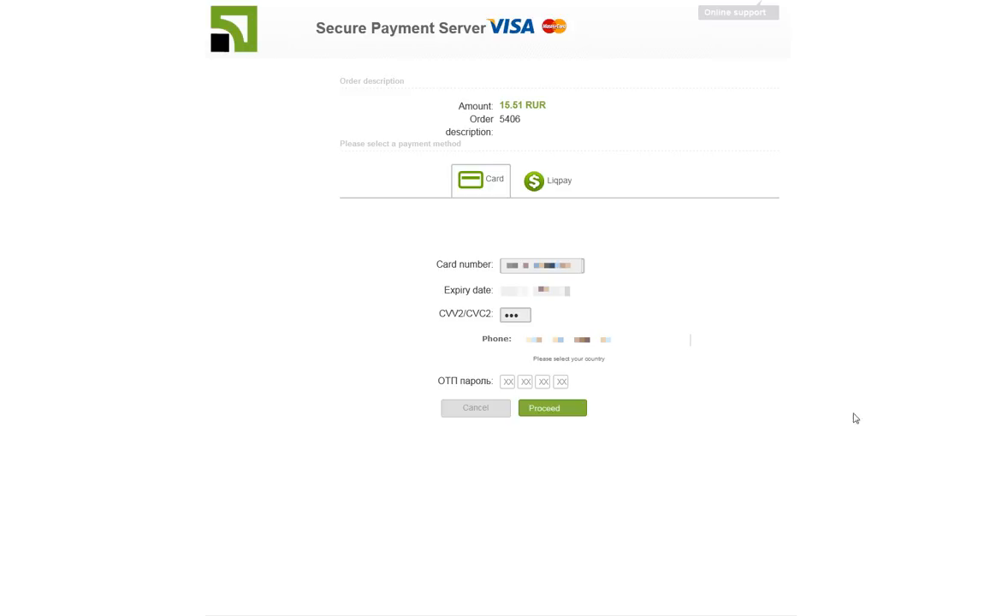
click(525, 382)
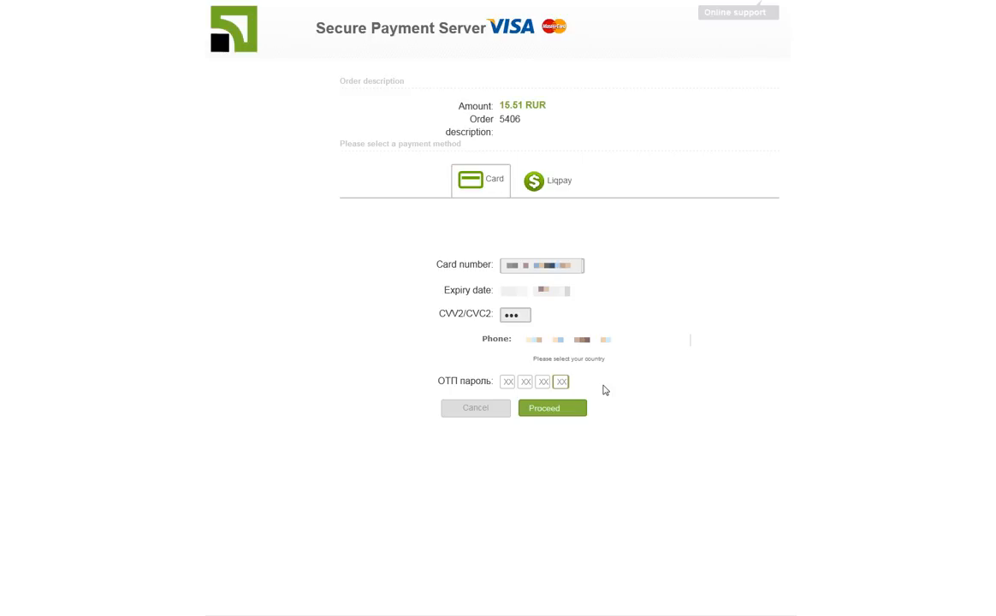
click(561, 381)
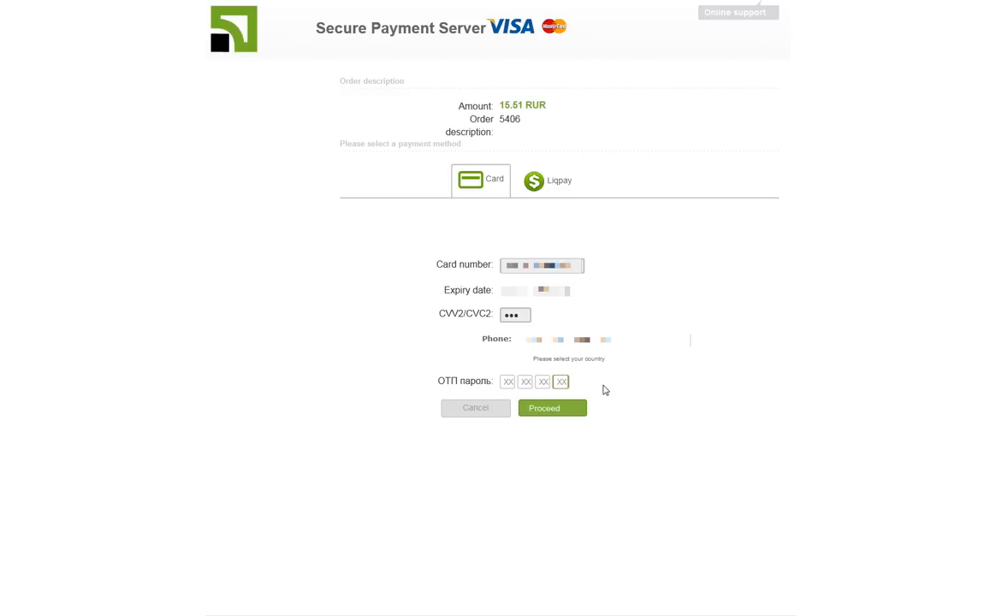
click(561, 382)
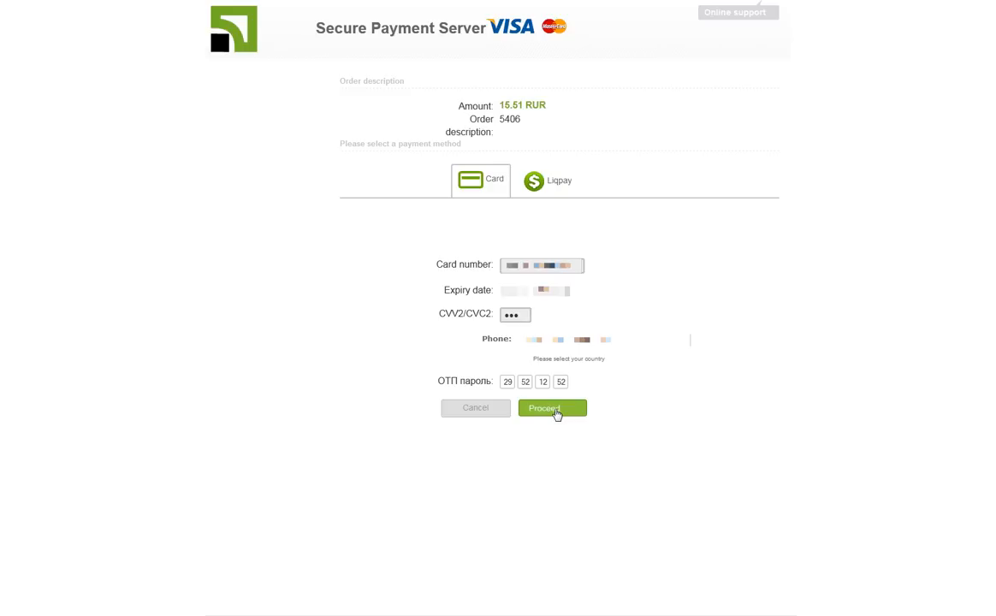
click(551, 407)
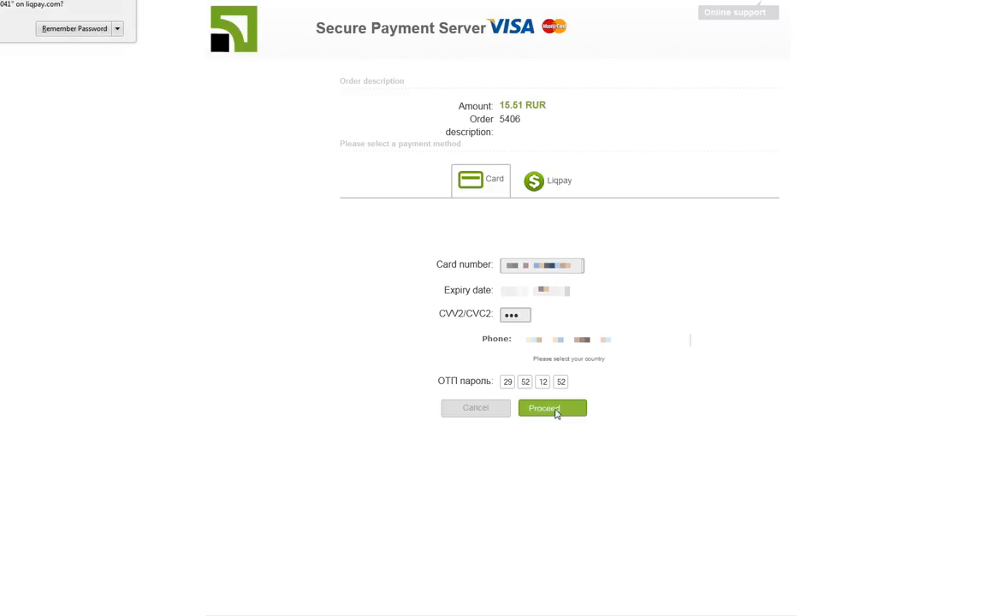
Decline the browser's Remember Password prompt and let the payment redirect back to the forum.
click(551, 407)
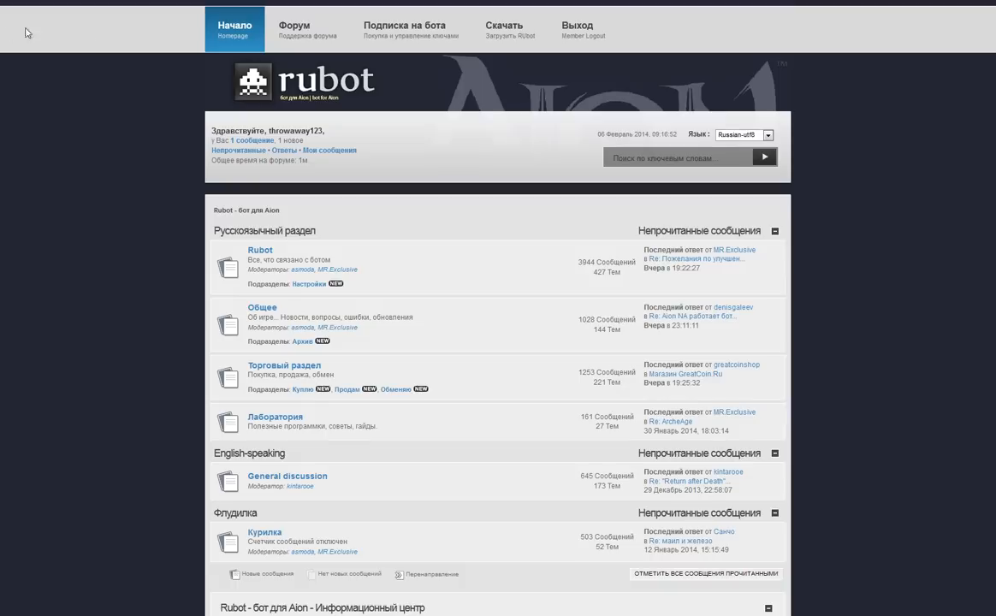
mouse_move(252, 140)
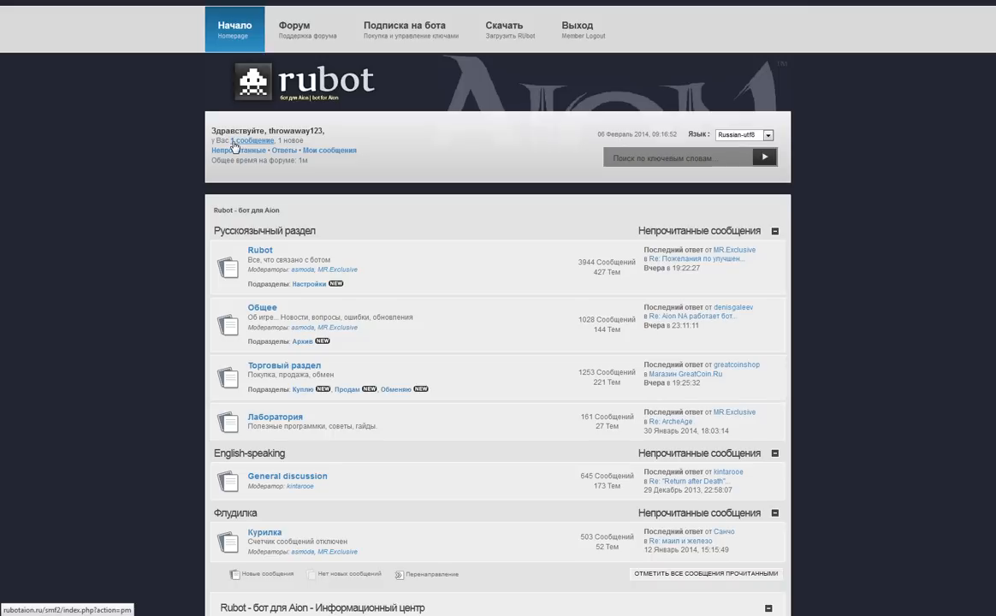
mouse_move(248, 142)
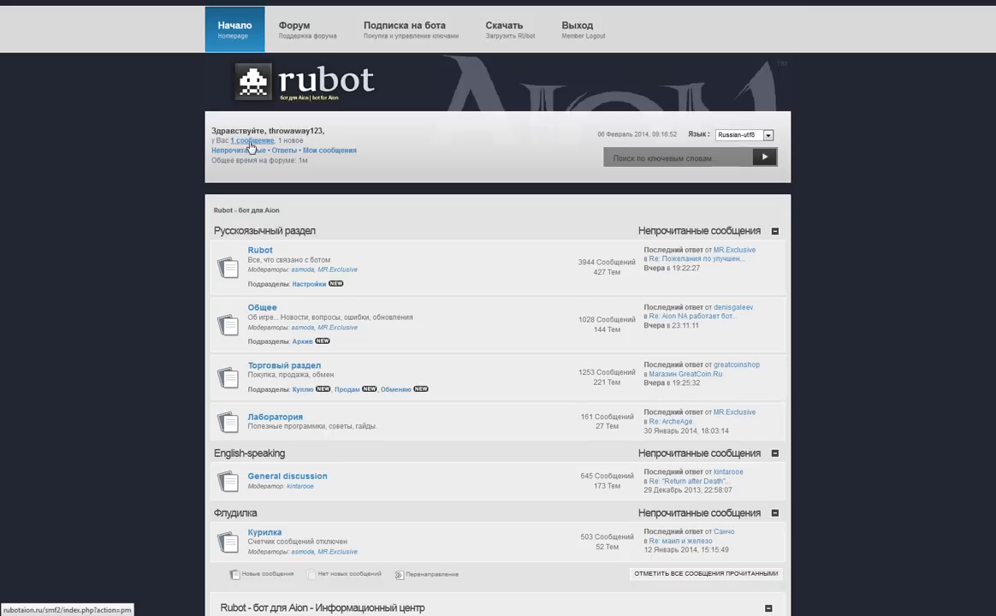
Read the new private message confirming 'Balance +15!' in the forum inbox.
click(249, 141)
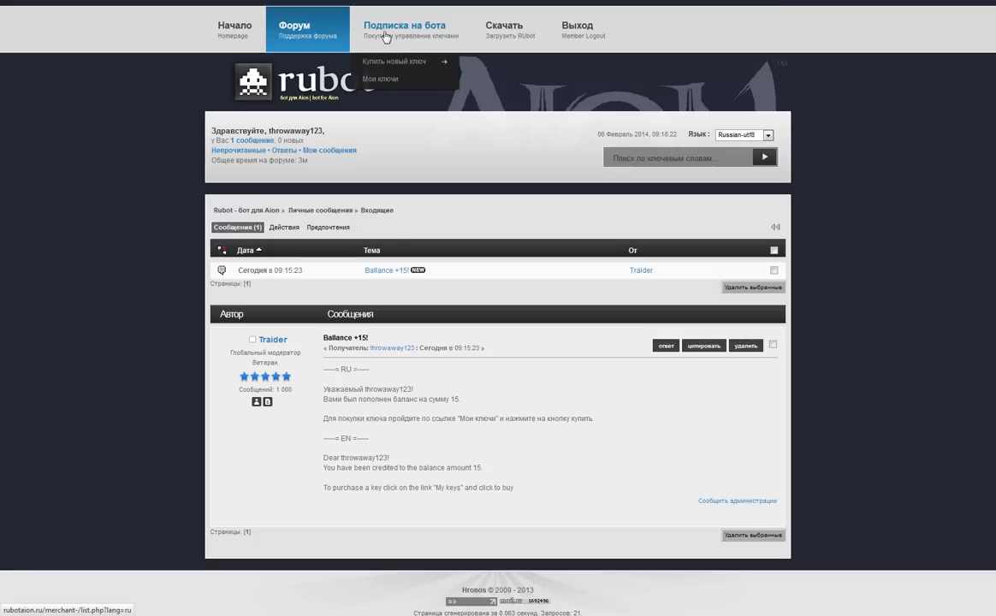
mouse_move(384, 79)
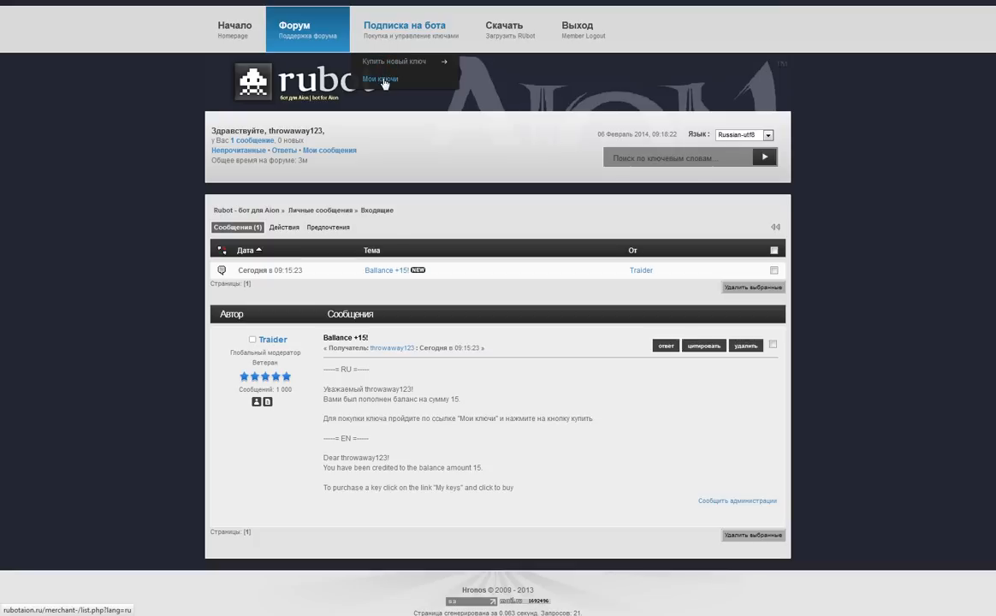
On the personal keys page, pick the 24-hour key period priced at 15.
click(380, 80)
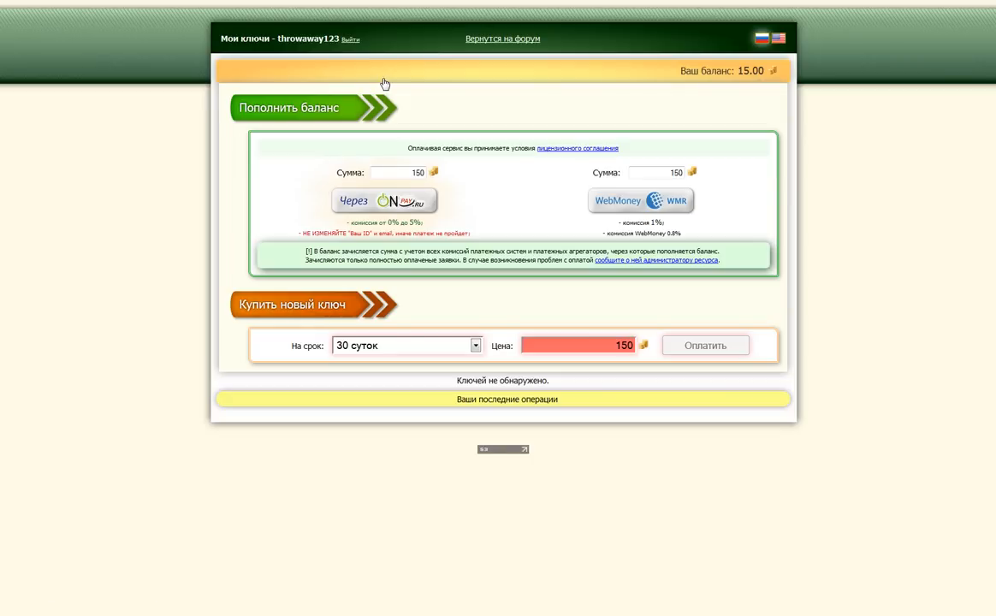
mouse_move(647, 86)
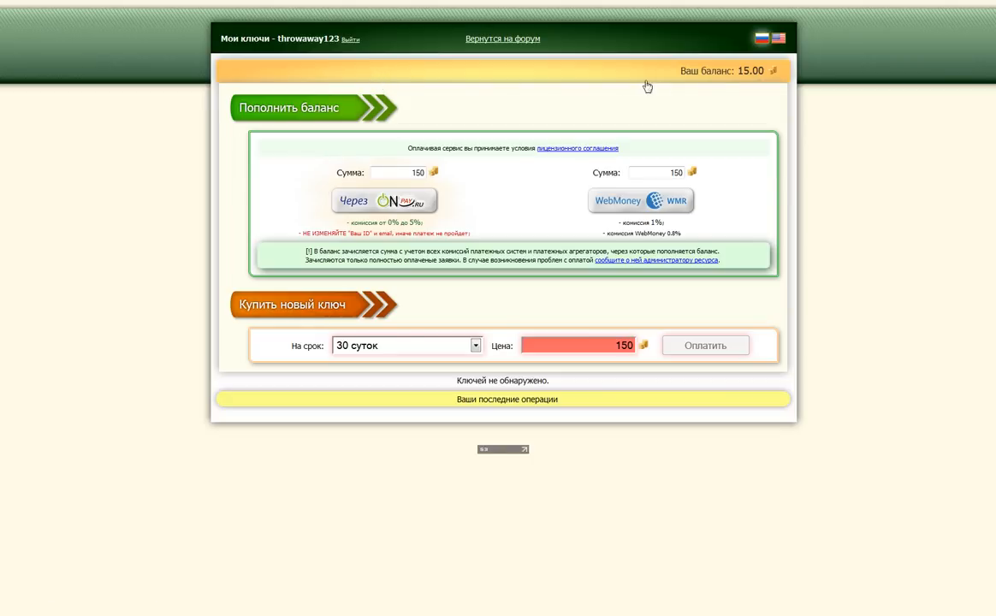
mouse_move(363, 72)
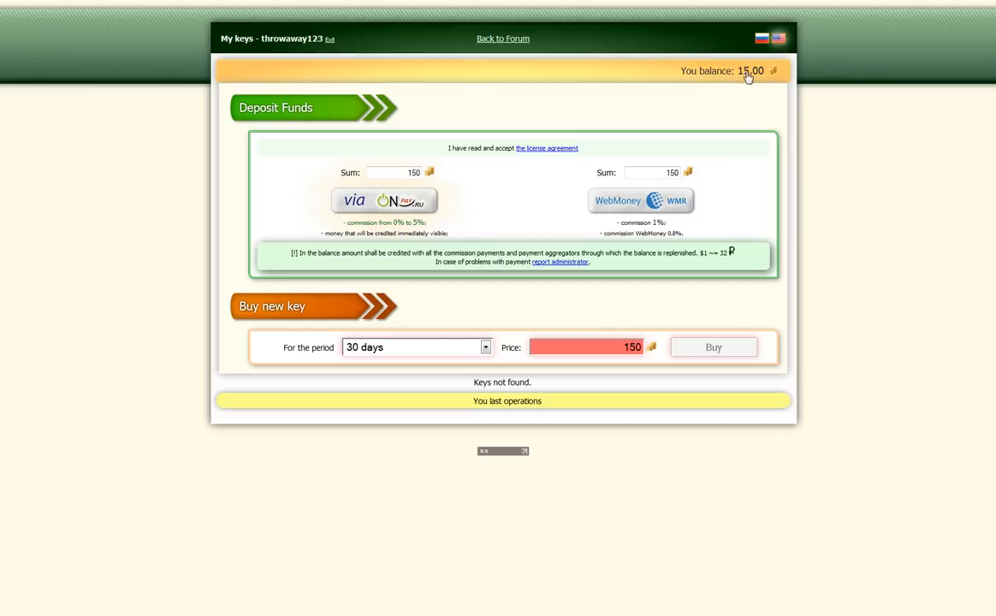
mouse_move(729, 82)
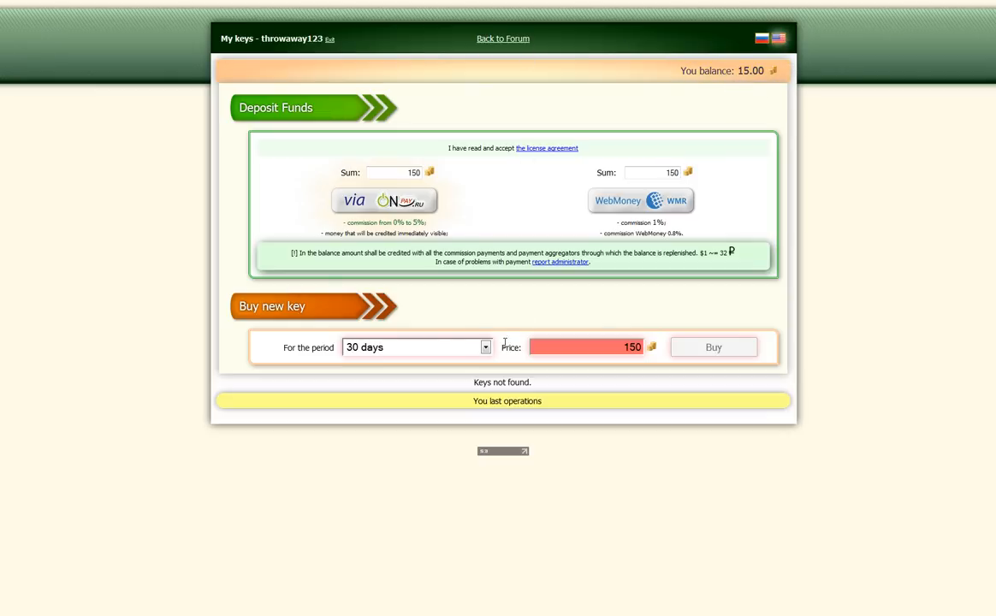
mouse_move(495, 308)
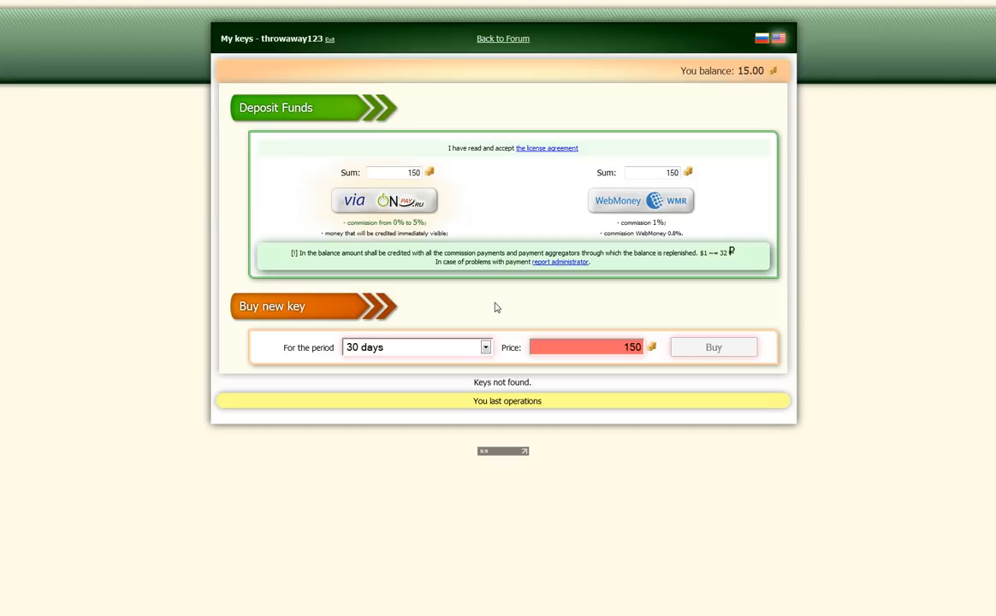
mouse_move(318, 349)
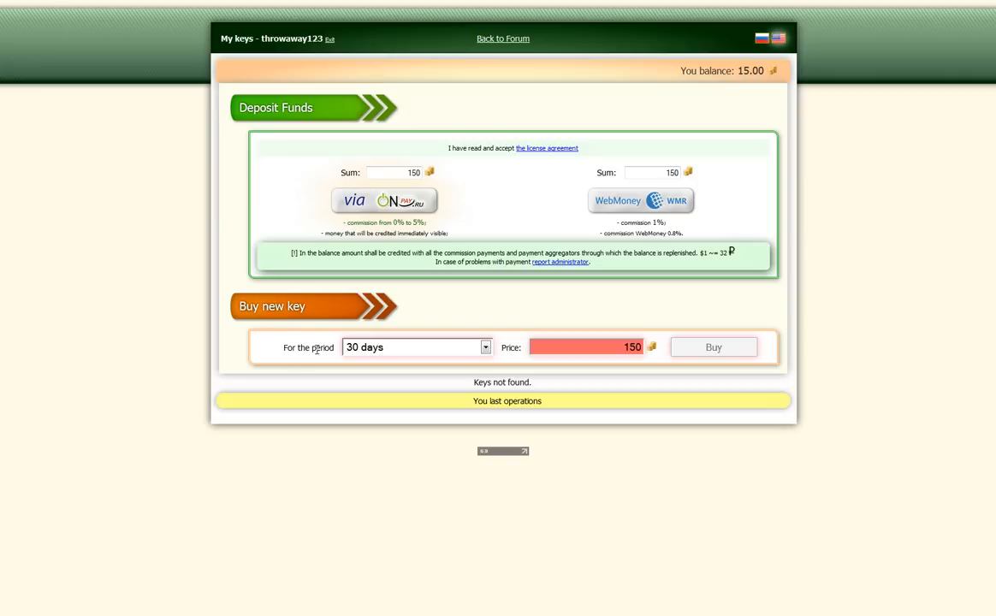
click(486, 345)
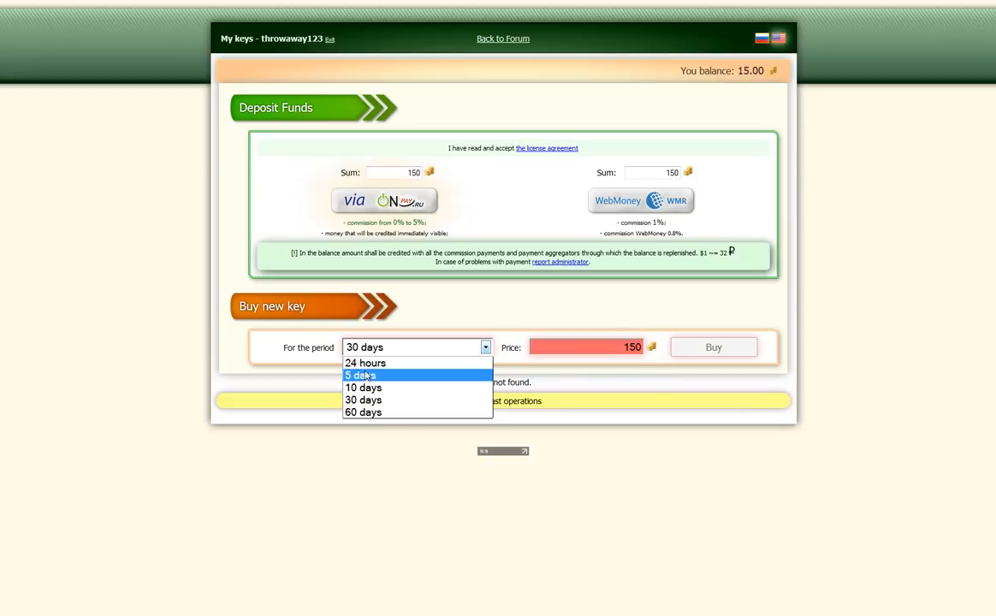
click(365, 363)
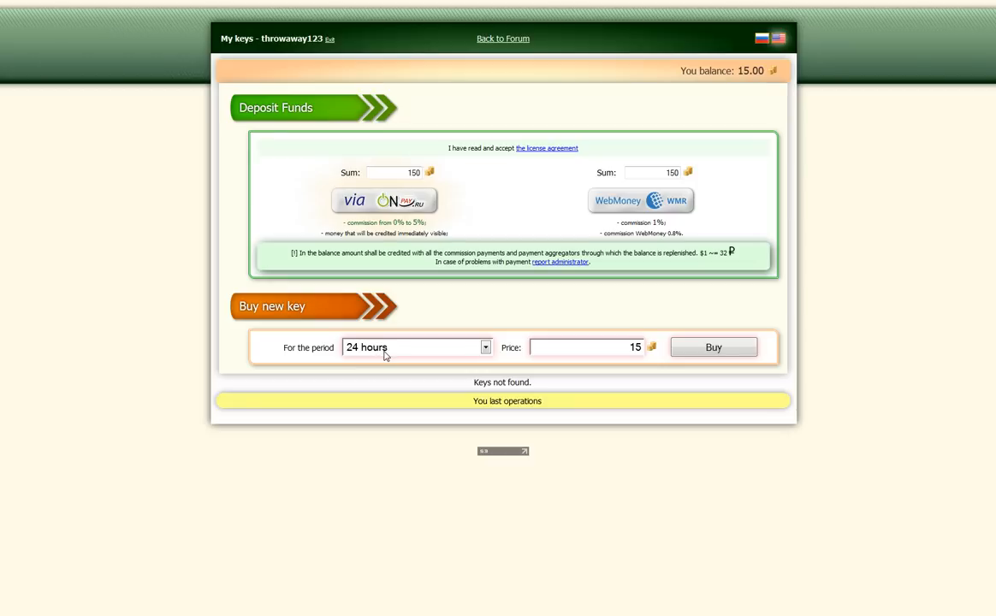
click(582, 346)
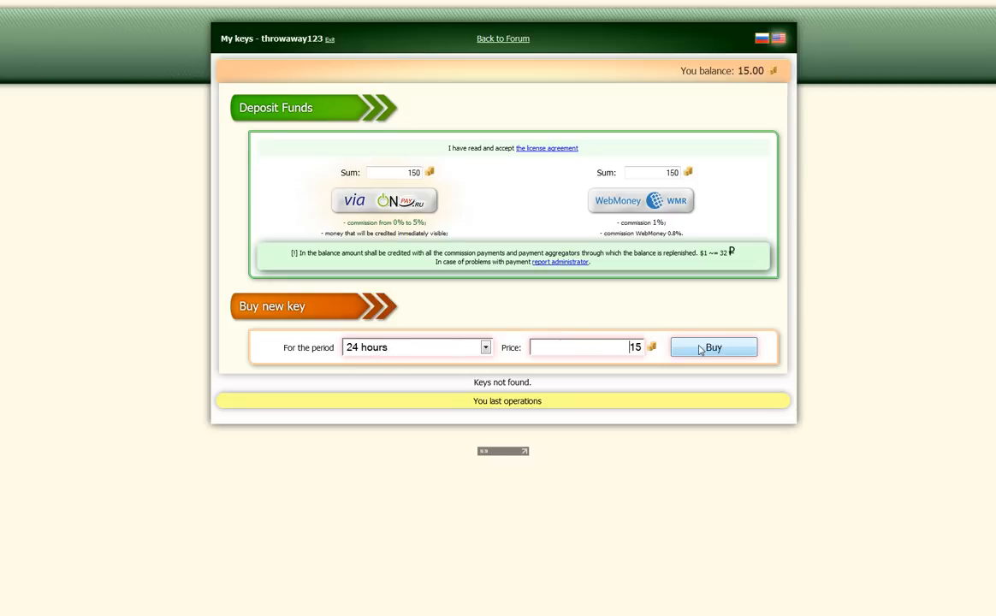
Buy the 24-hour key and accept the 15-charge confirmation.
click(711, 346)
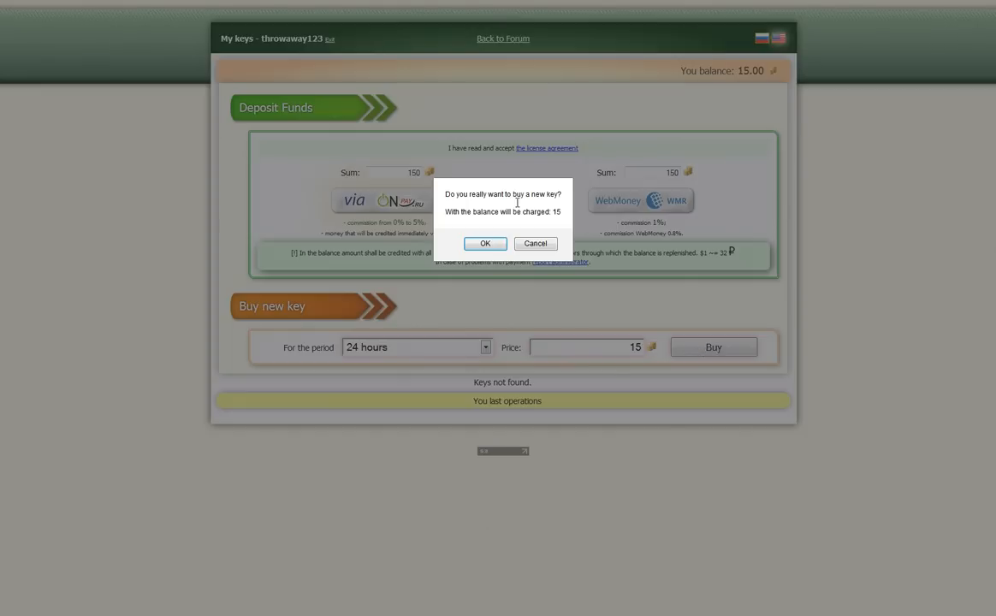
mouse_move(572, 212)
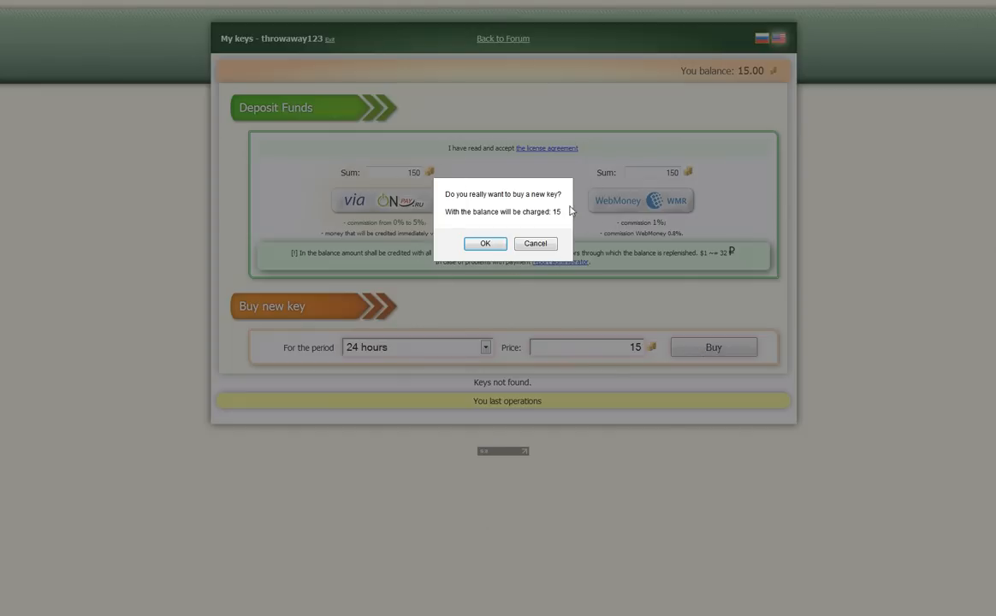
mouse_move(613, 170)
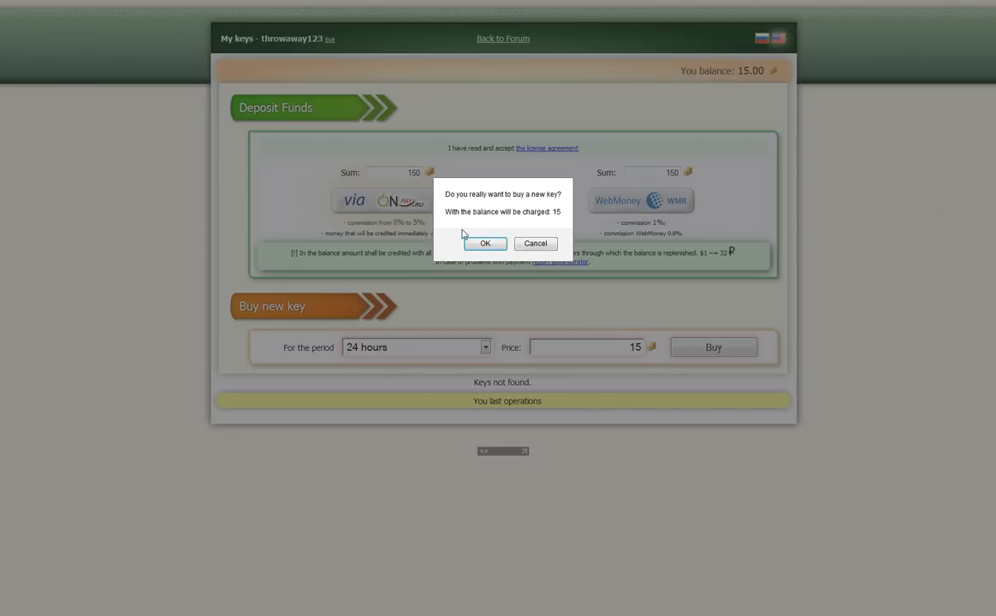
mouse_move(727, 105)
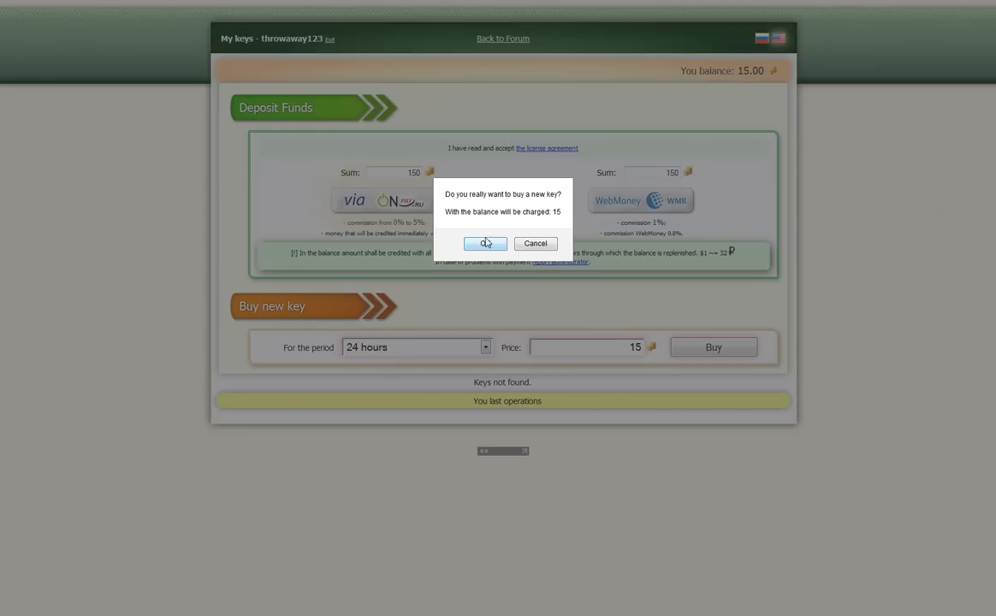
click(486, 243)
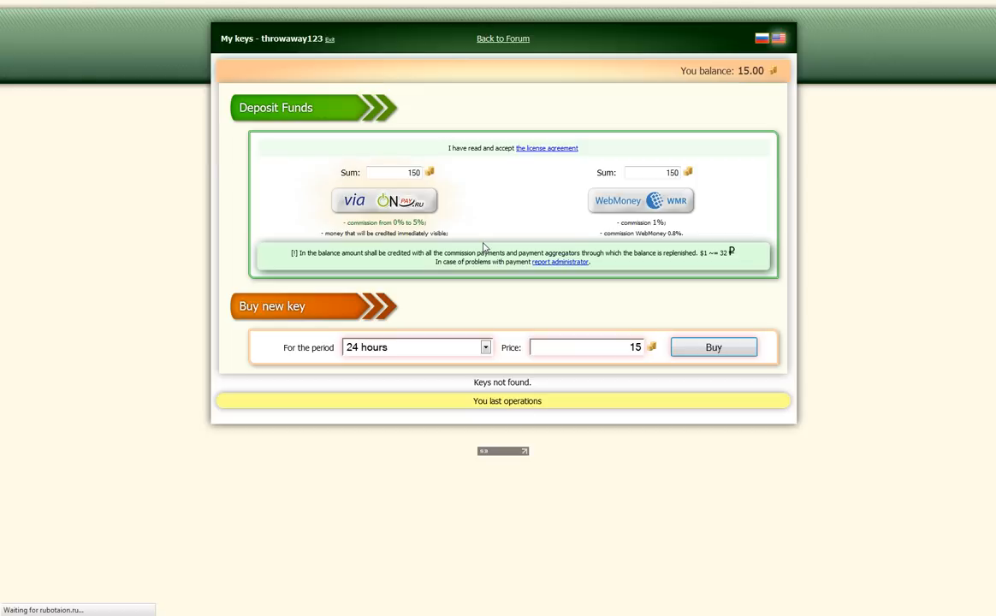
Select and copy the new unused 1-day key string, then deselect it.
click(711, 346)
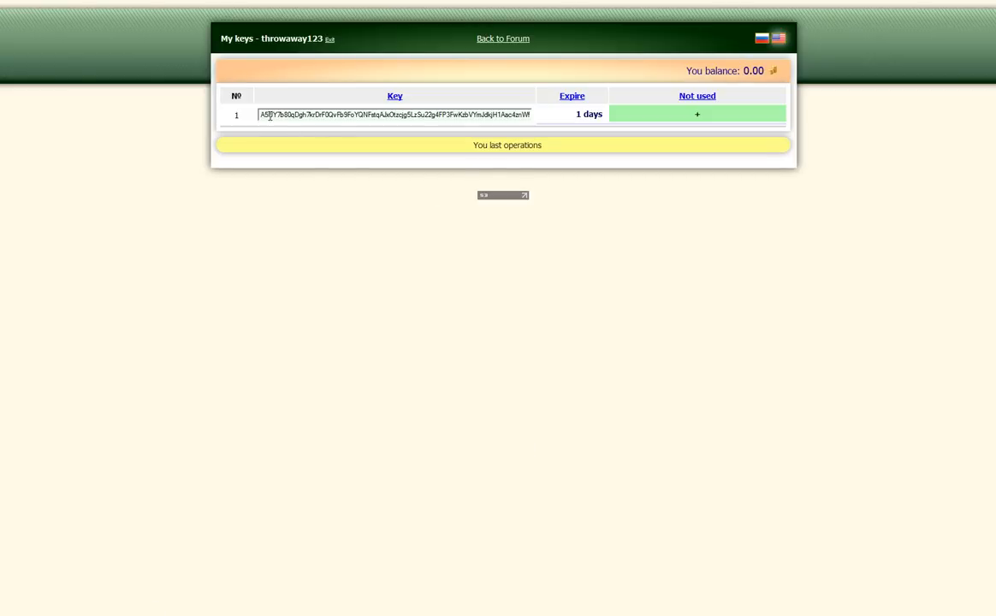
triple_click(393, 115)
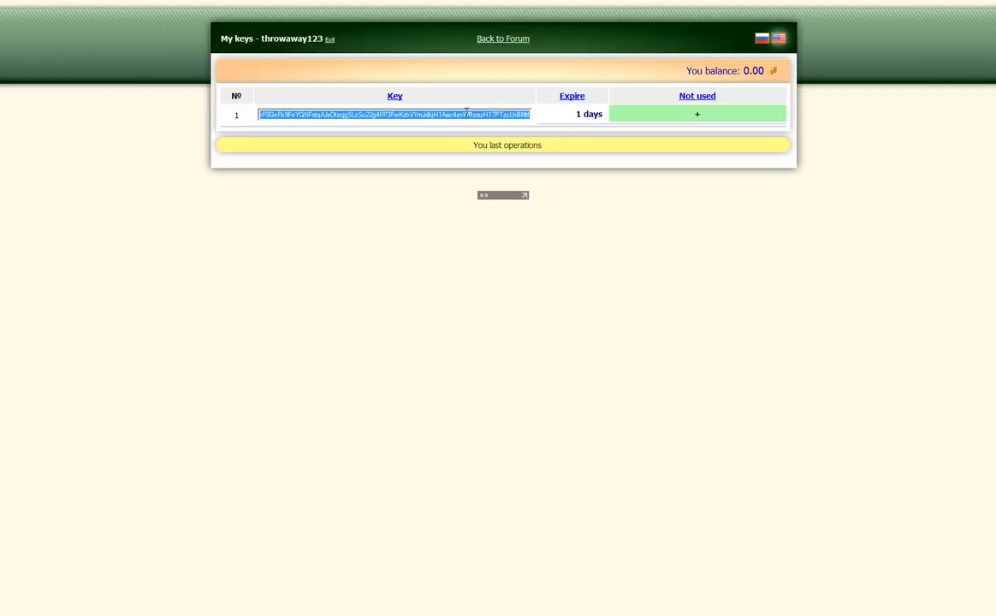
right_click(462, 113)
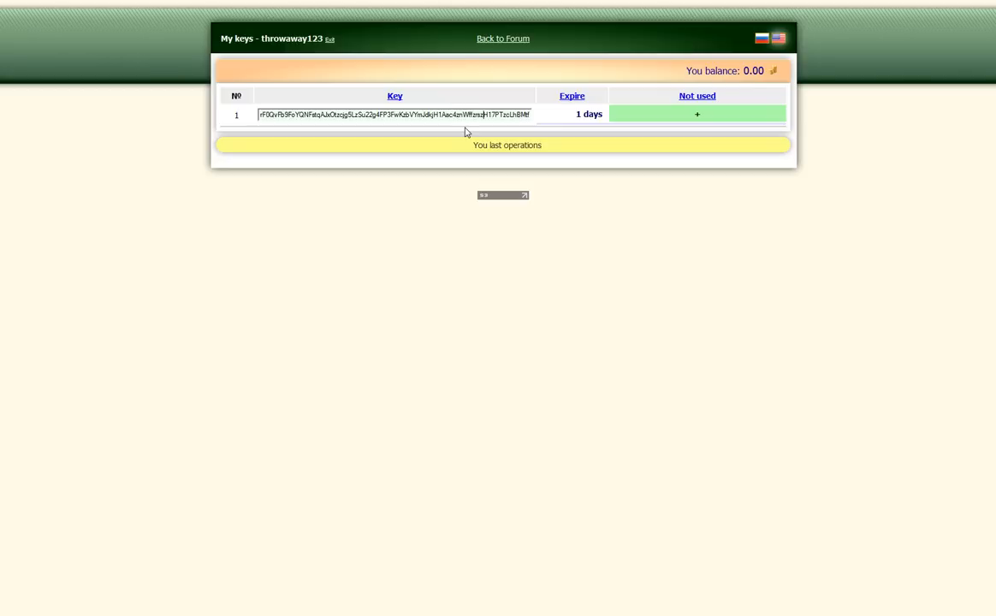
mouse_move(472, 111)
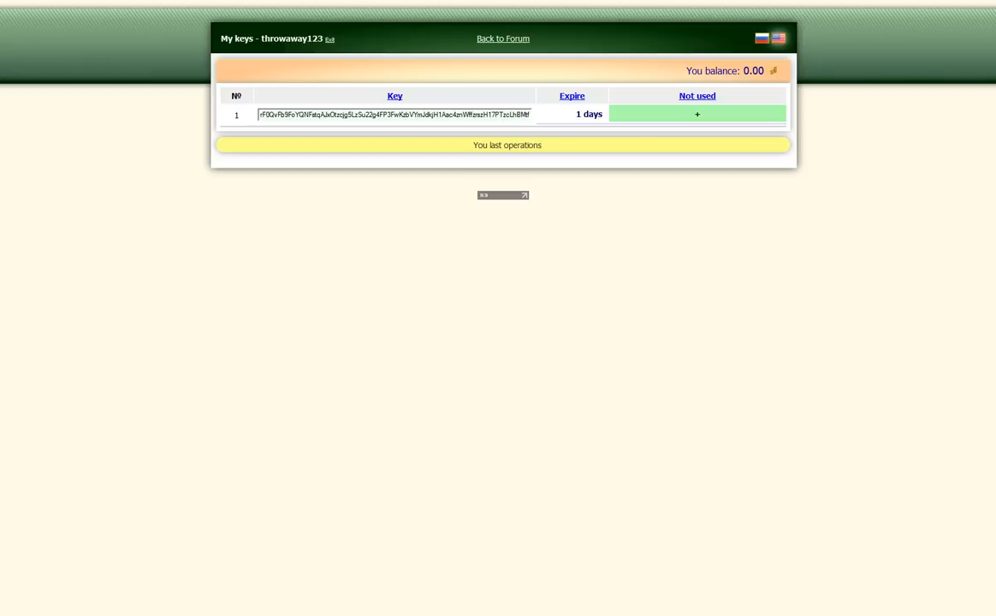
mouse_move(619, 282)
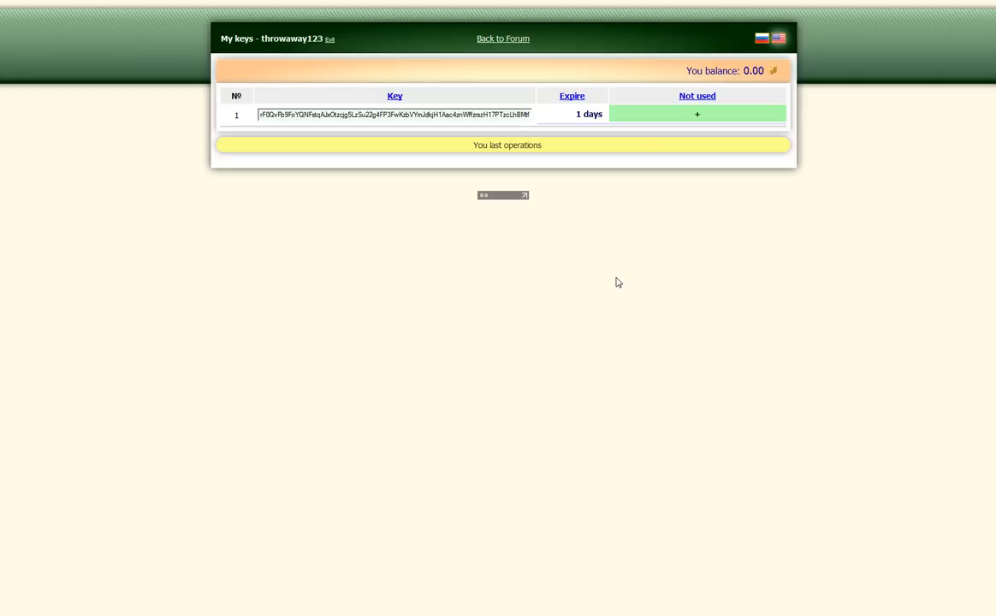
mouse_move(727, 123)
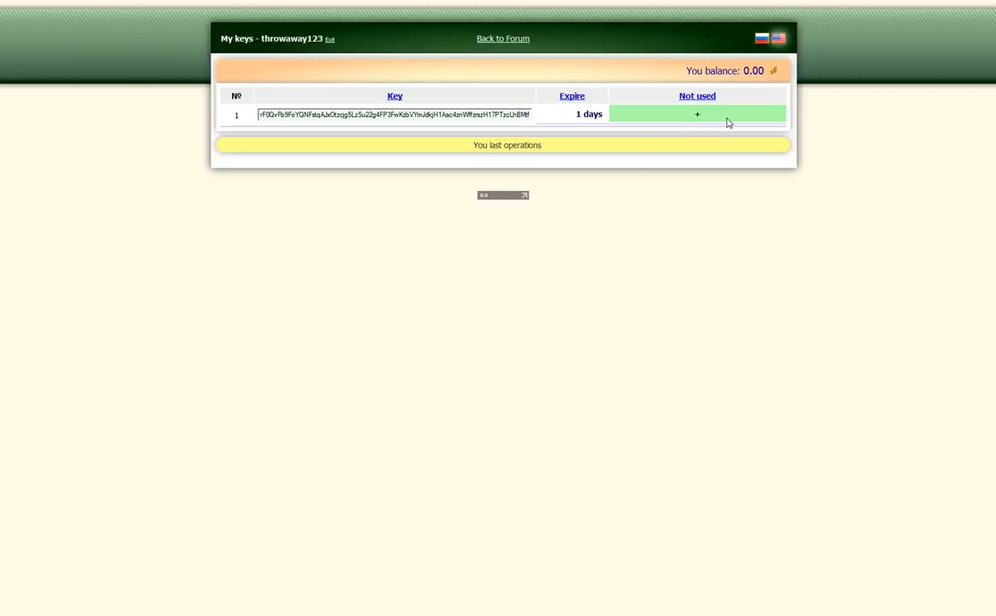
mouse_move(580, 113)
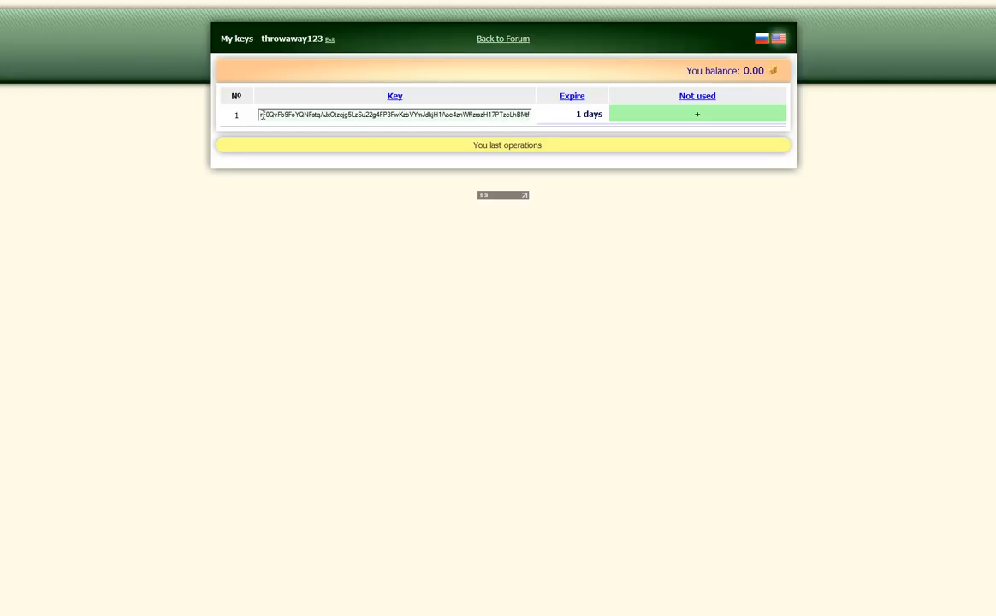
triple_click(394, 113)
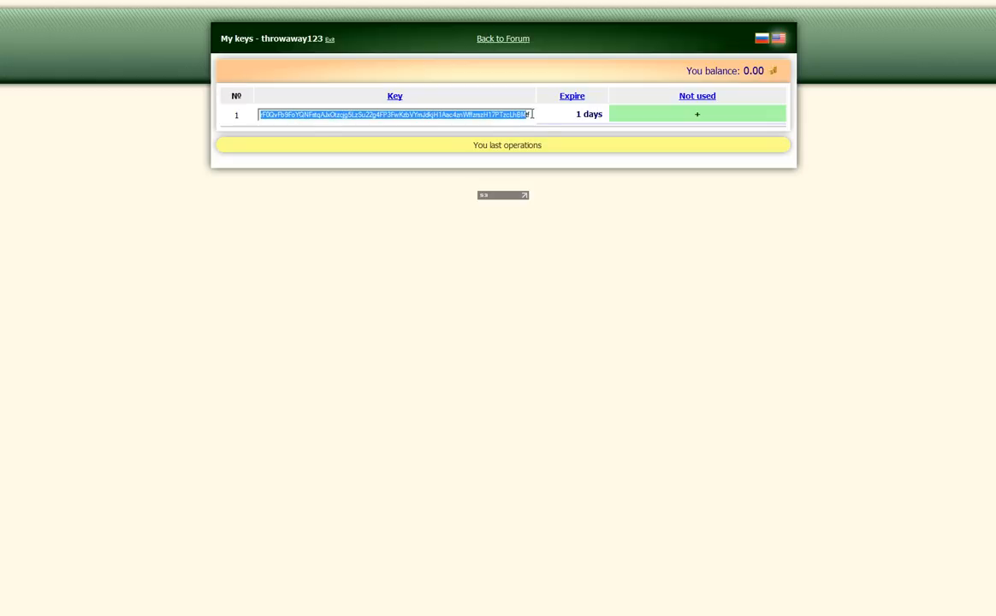
click(539, 113)
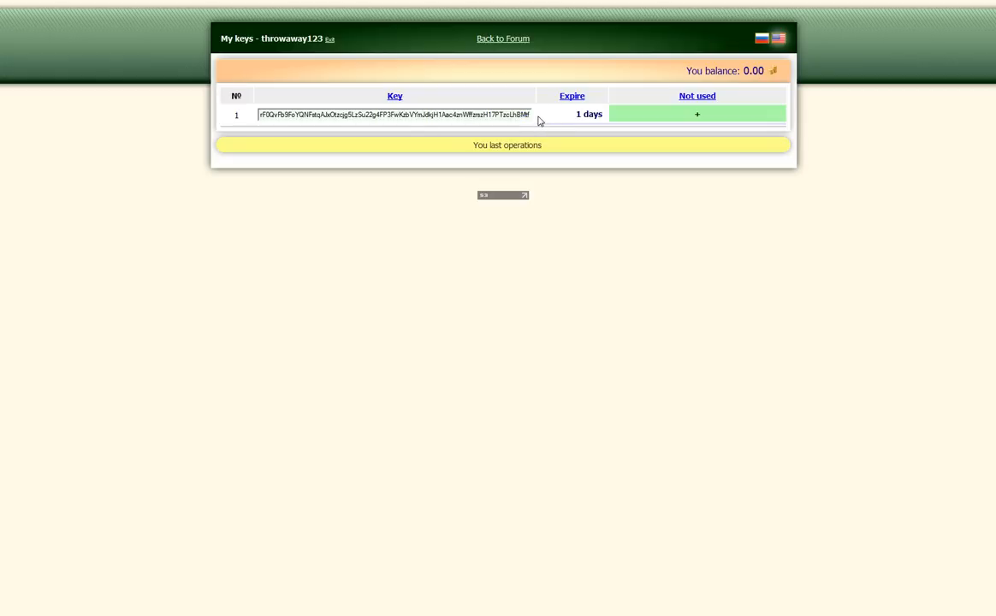
mouse_move(517, 96)
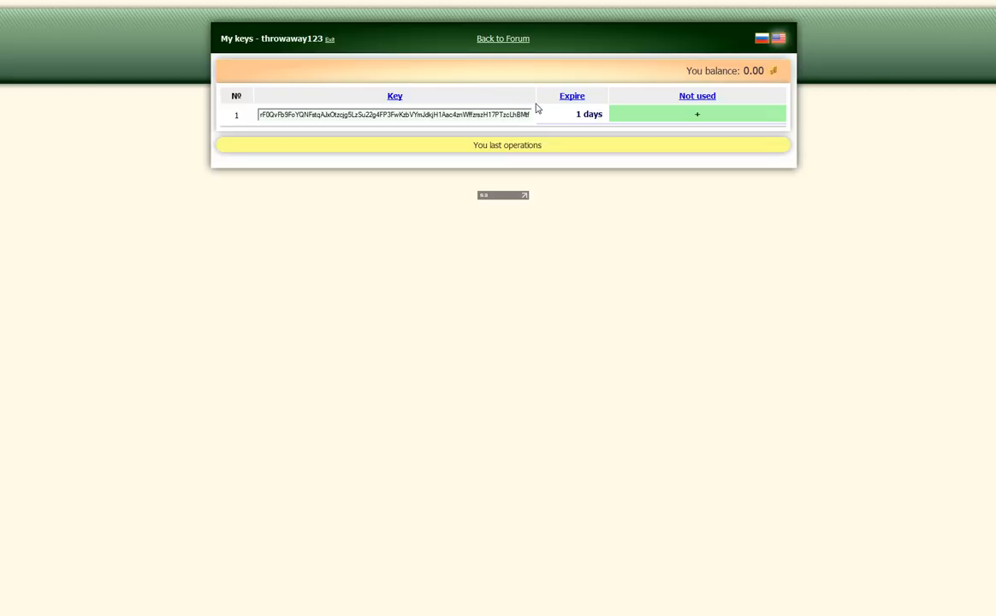
mouse_move(524, 164)
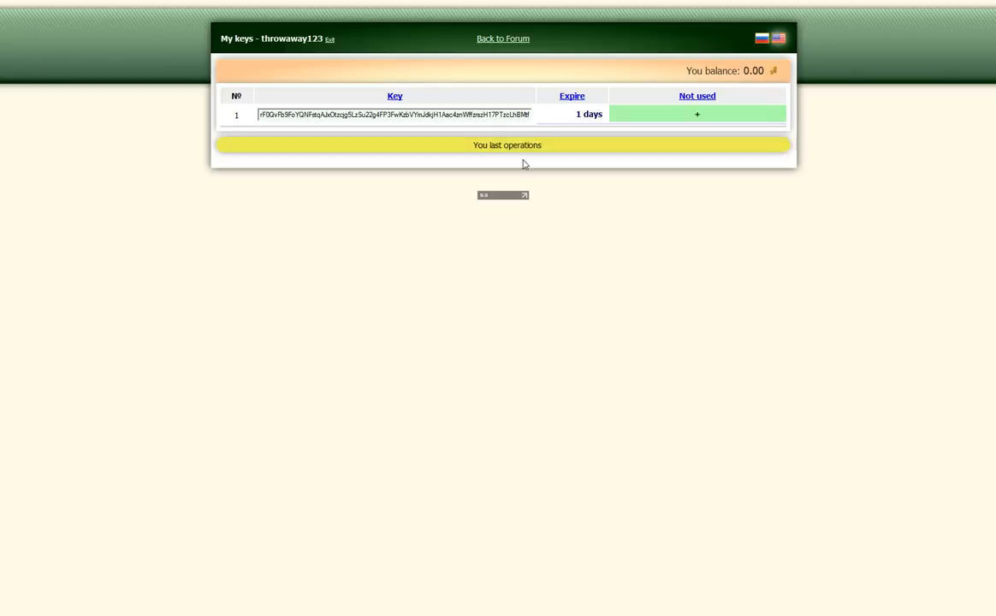